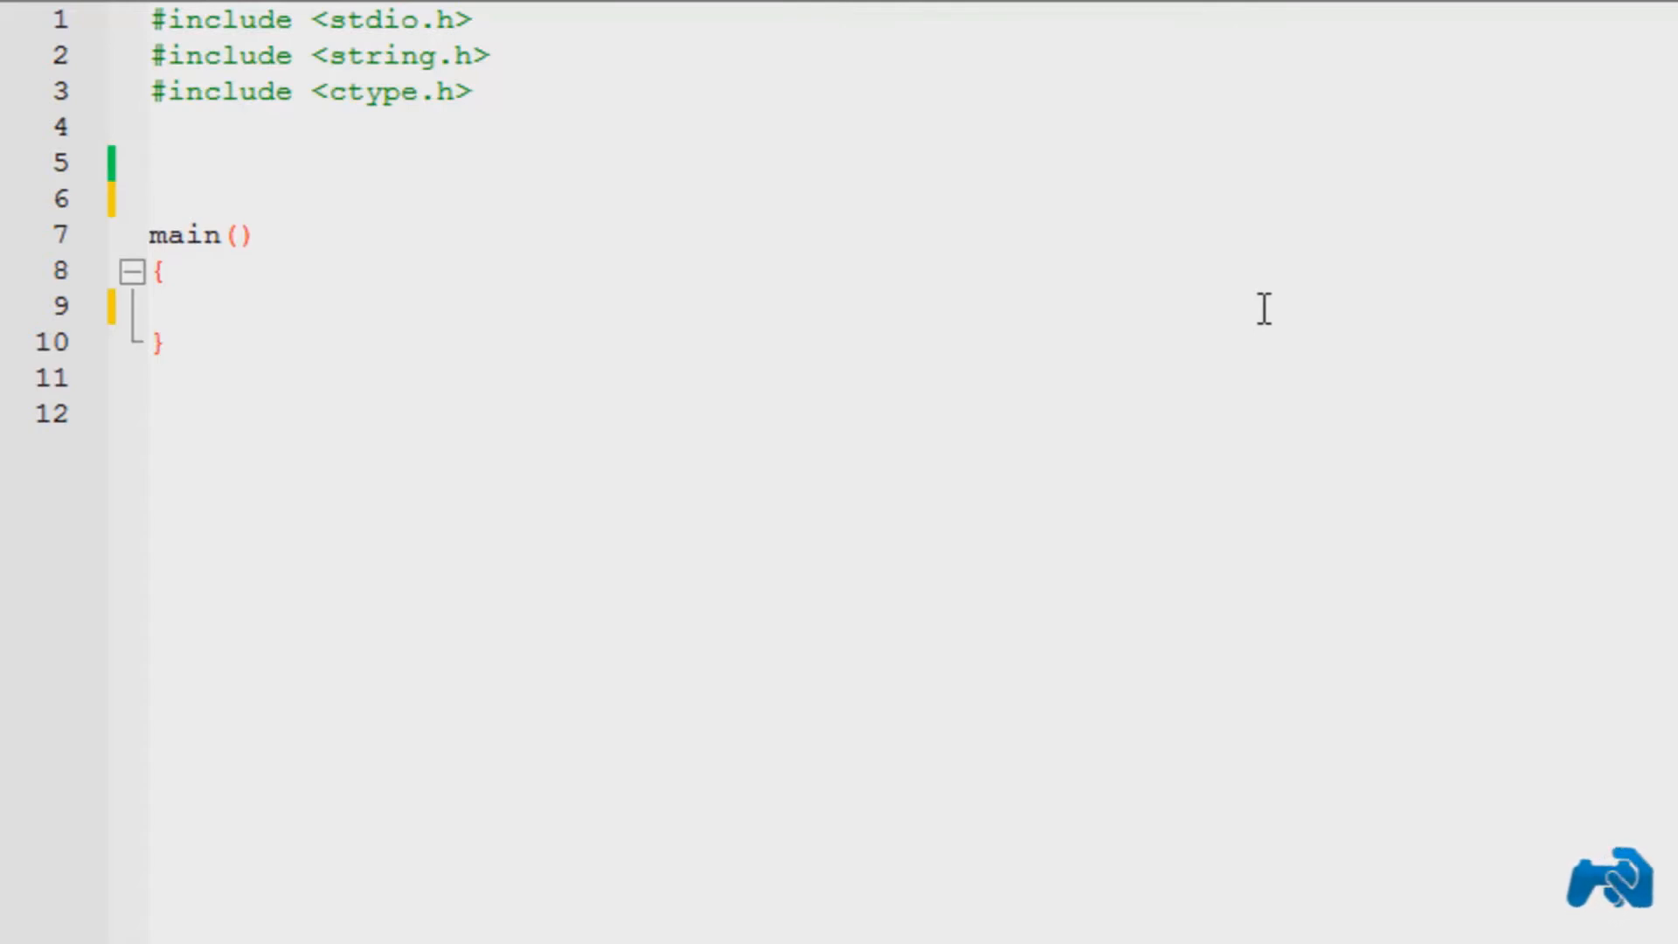
# Type 'struct book' on the line above main() to begin the struct declaration.
pyautogui.click(149, 162)
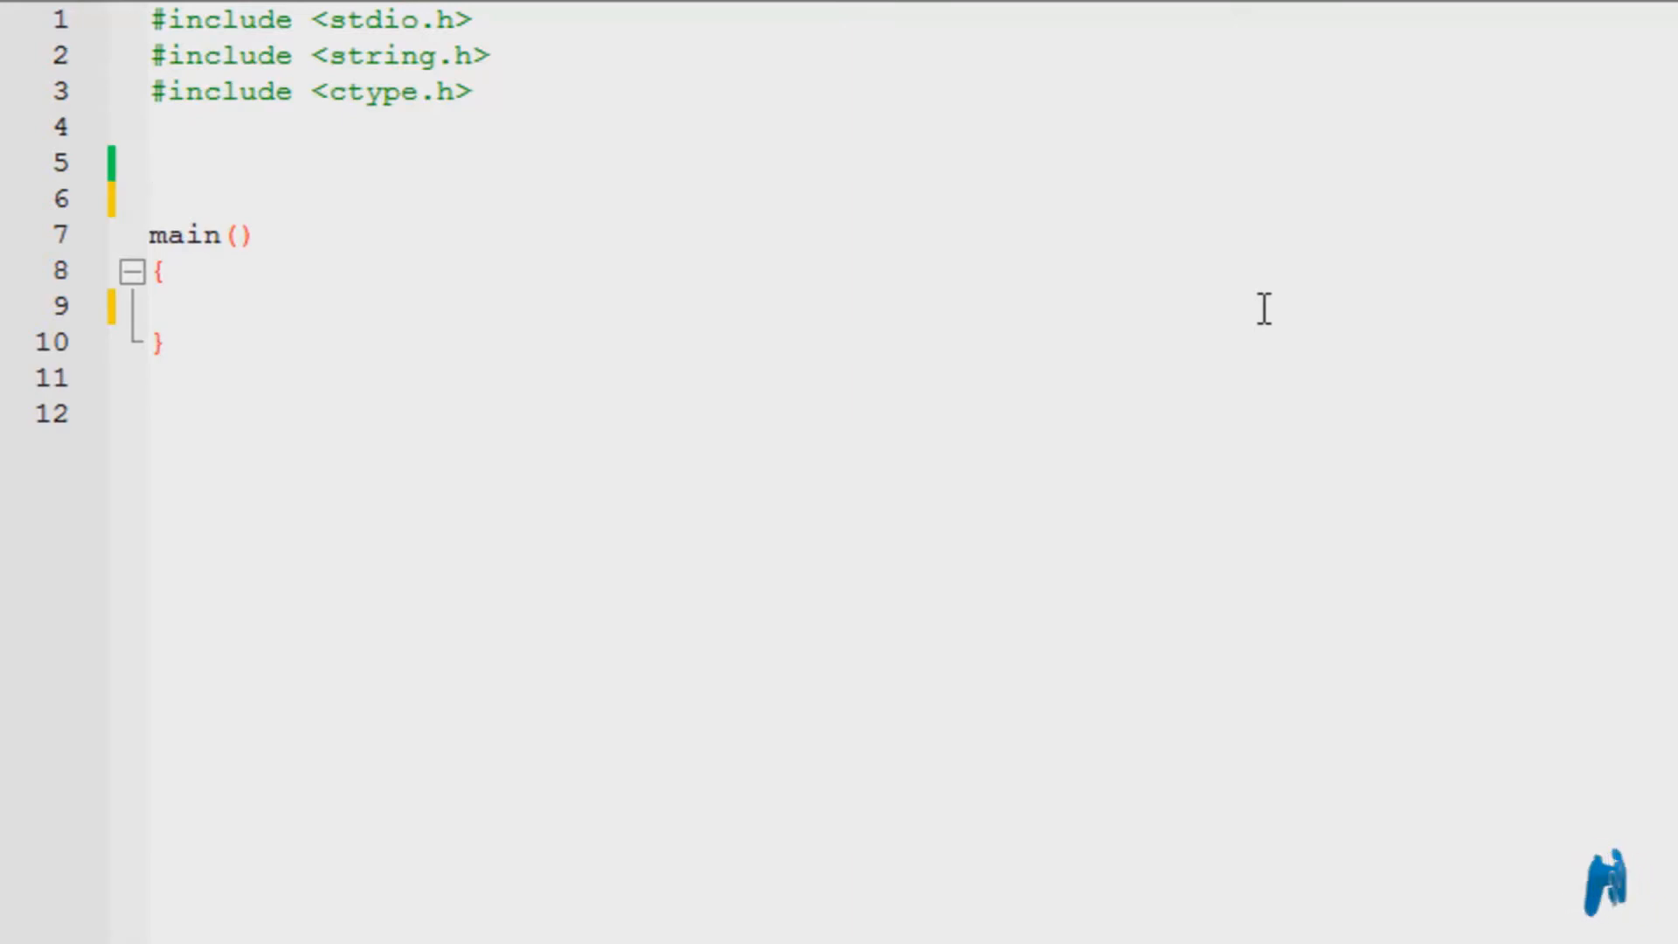
pyautogui.click(149, 163)
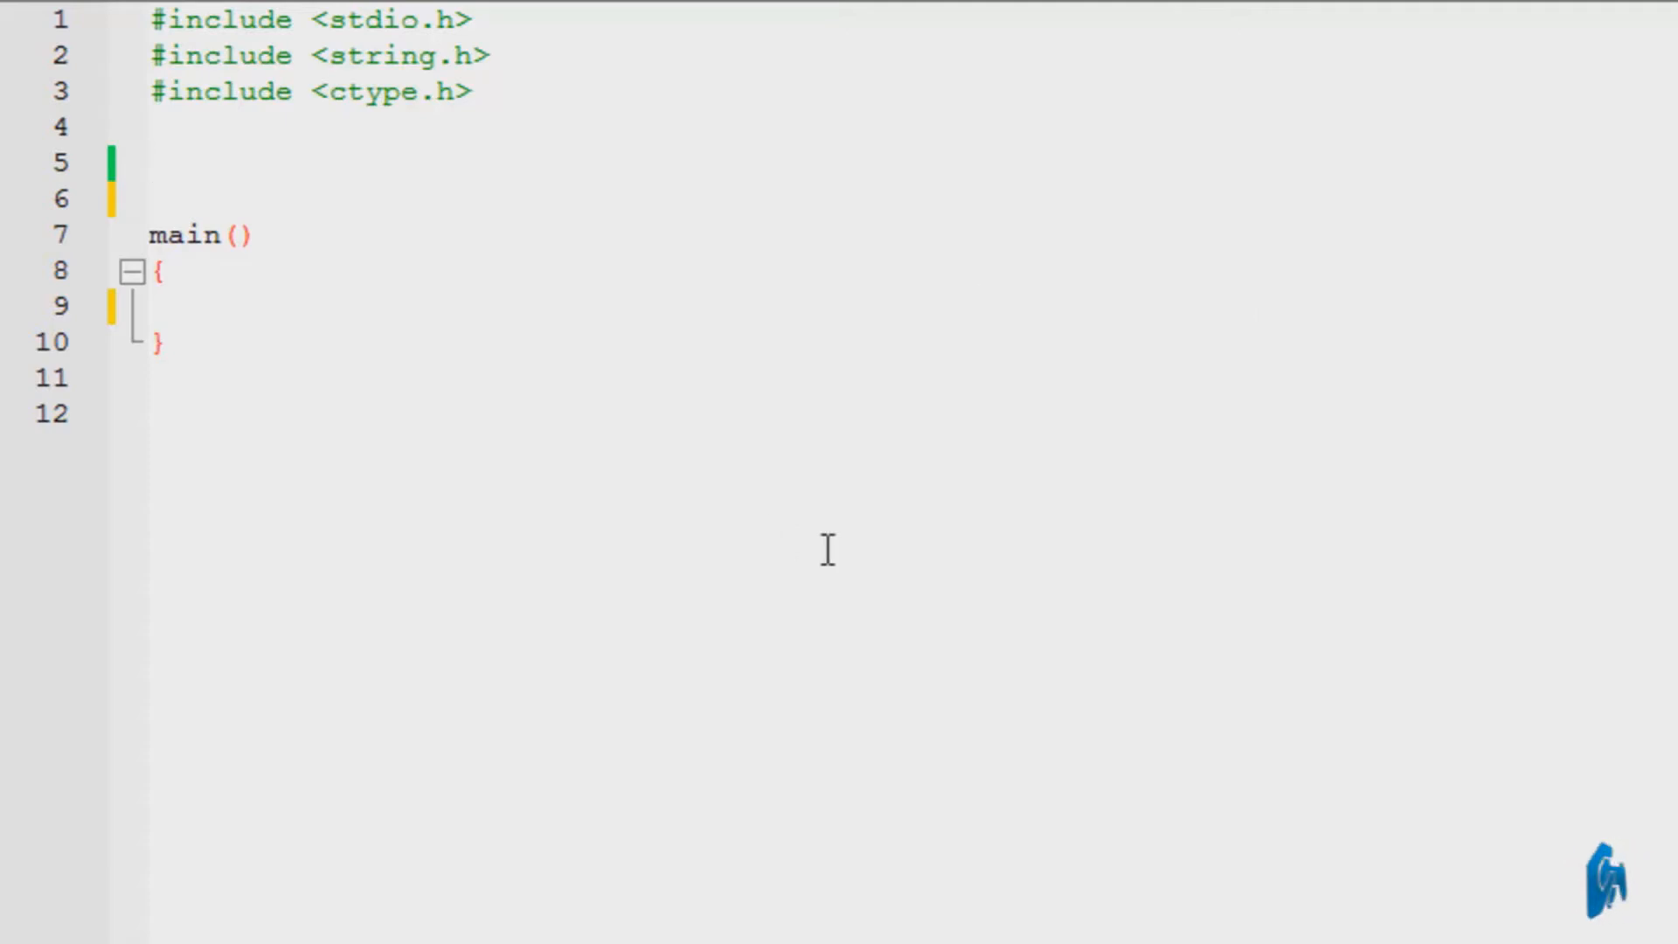
pyautogui.moveTo(521, 619)
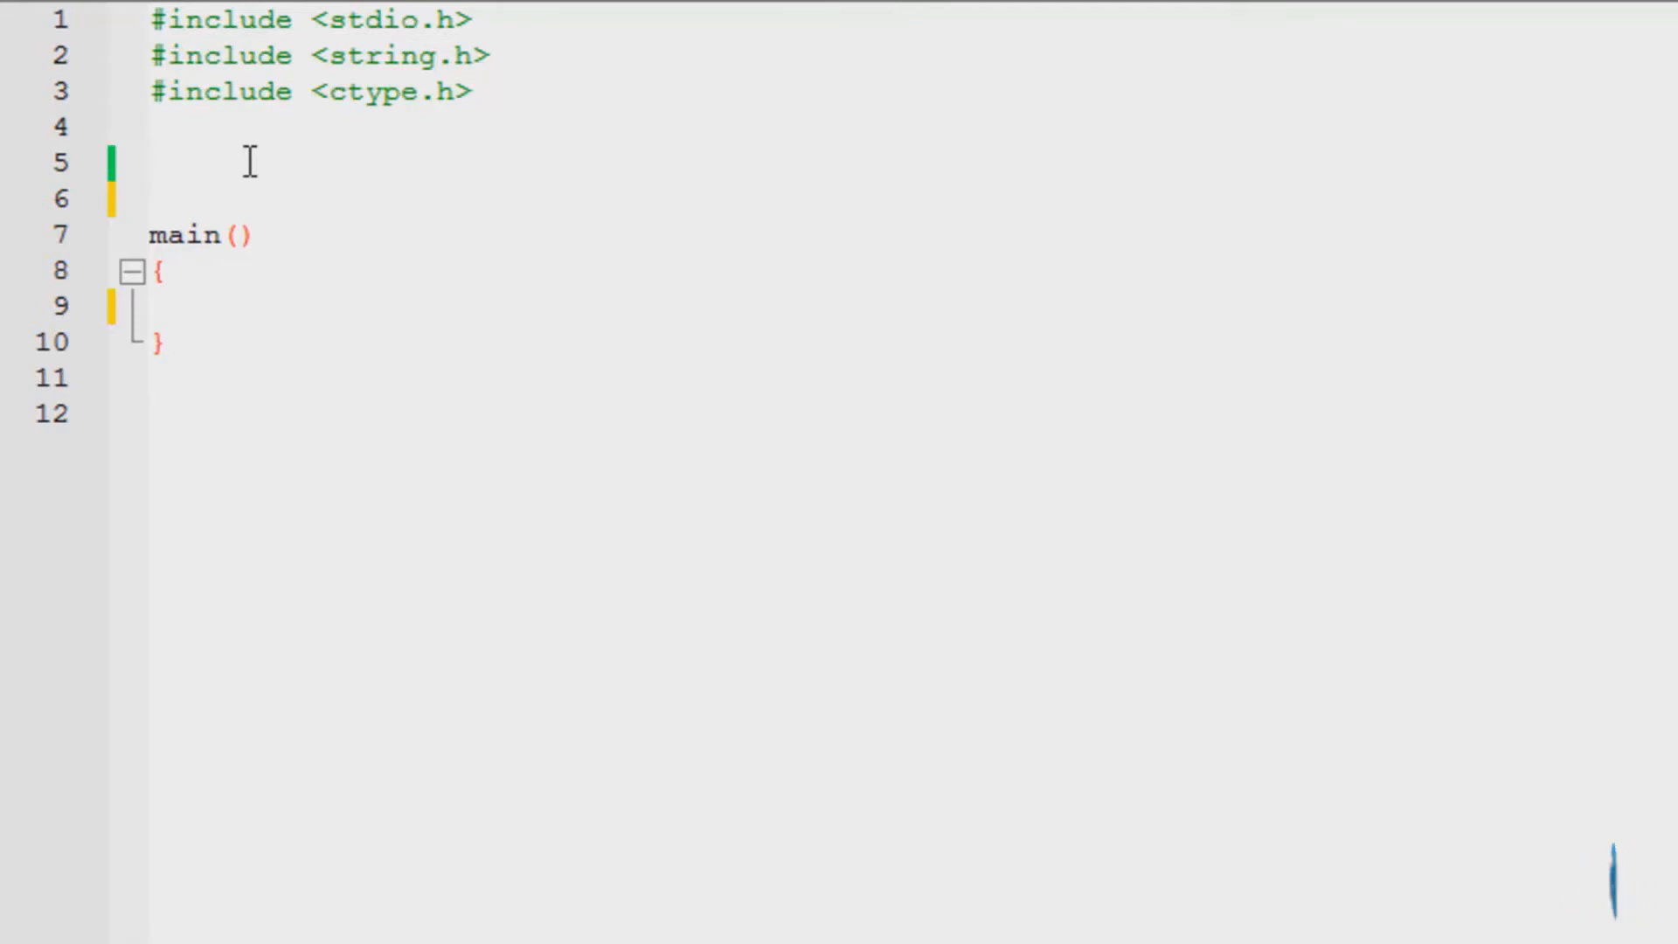
pyautogui.write('str')
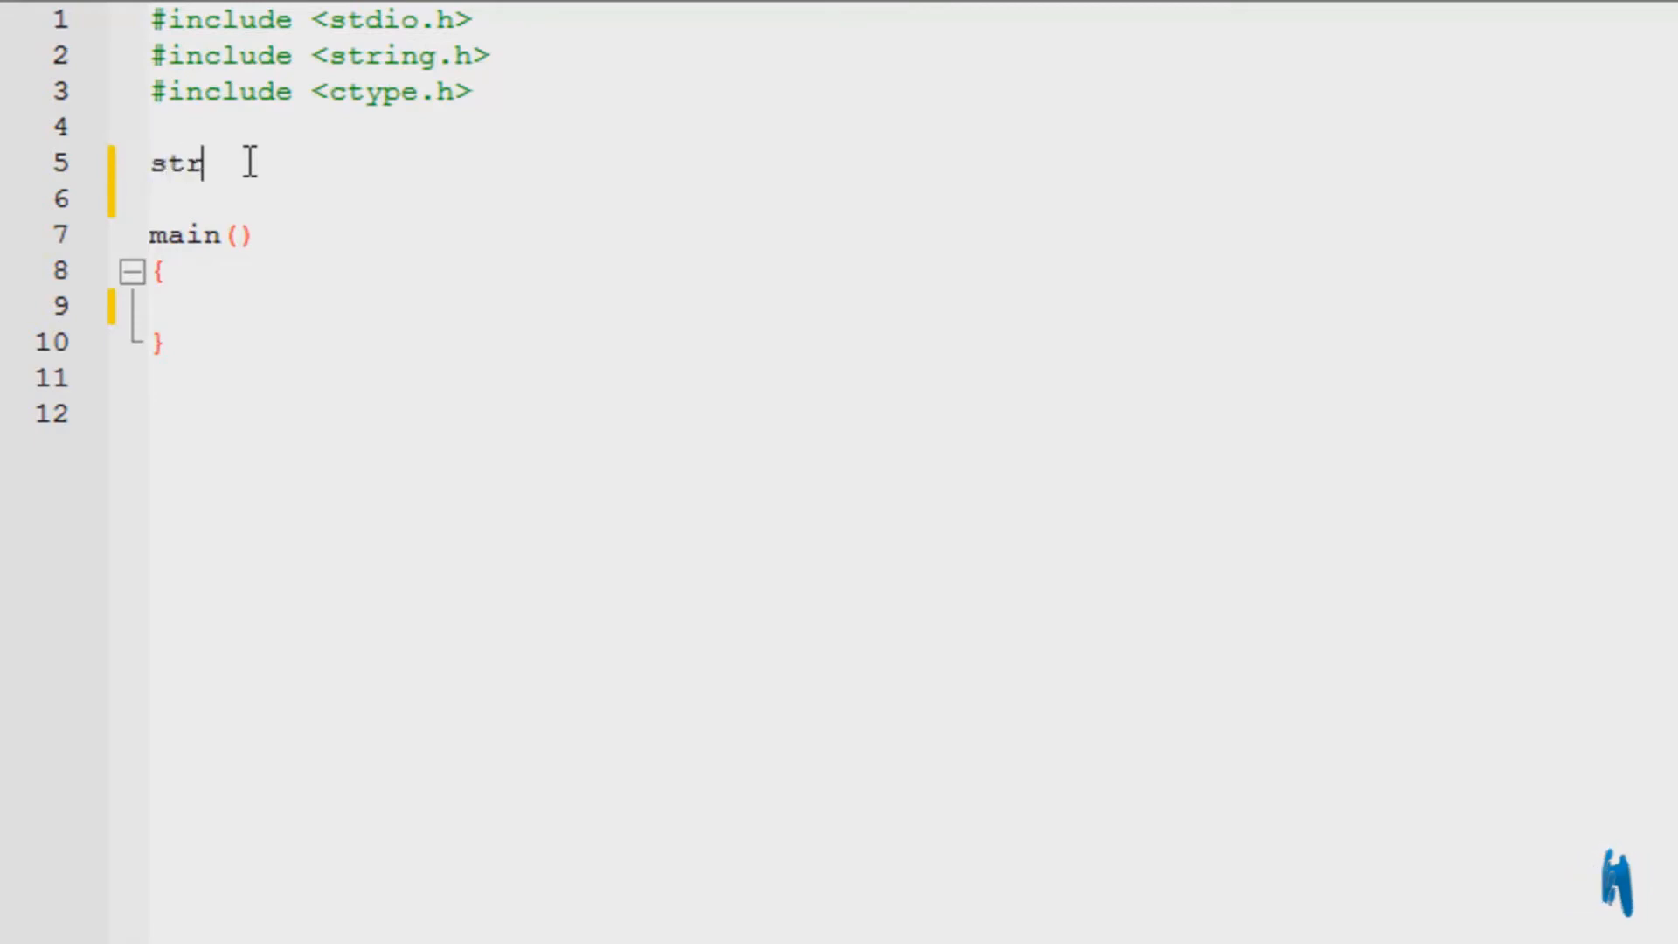
pyautogui.write('uct')
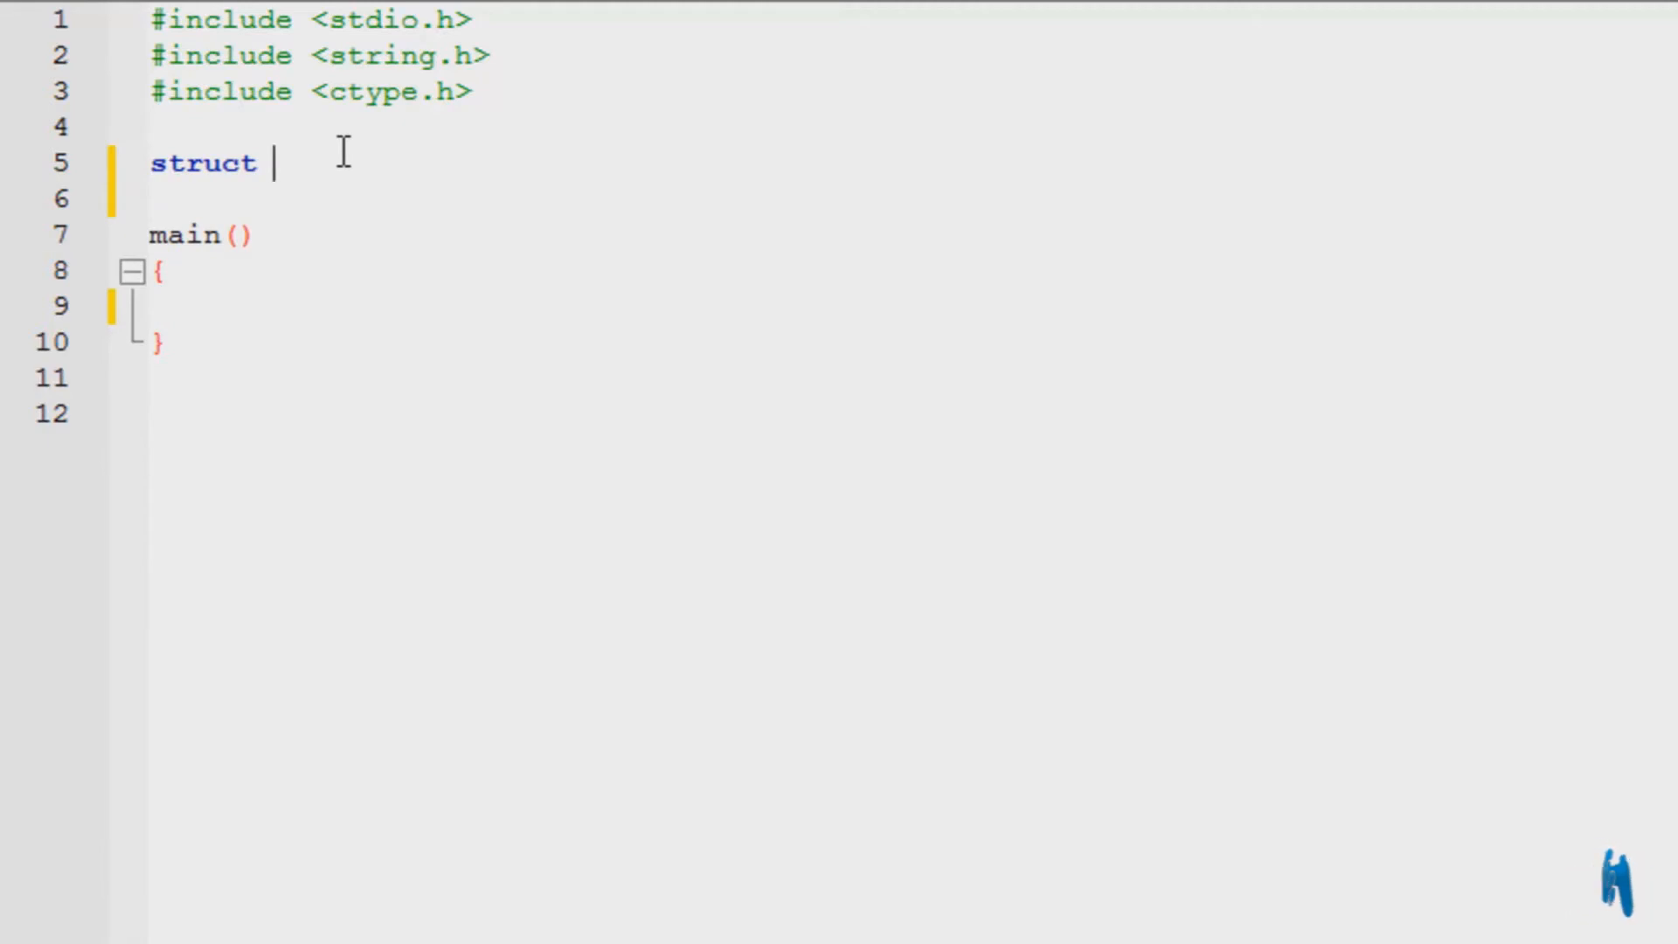
pyautogui.write('b')
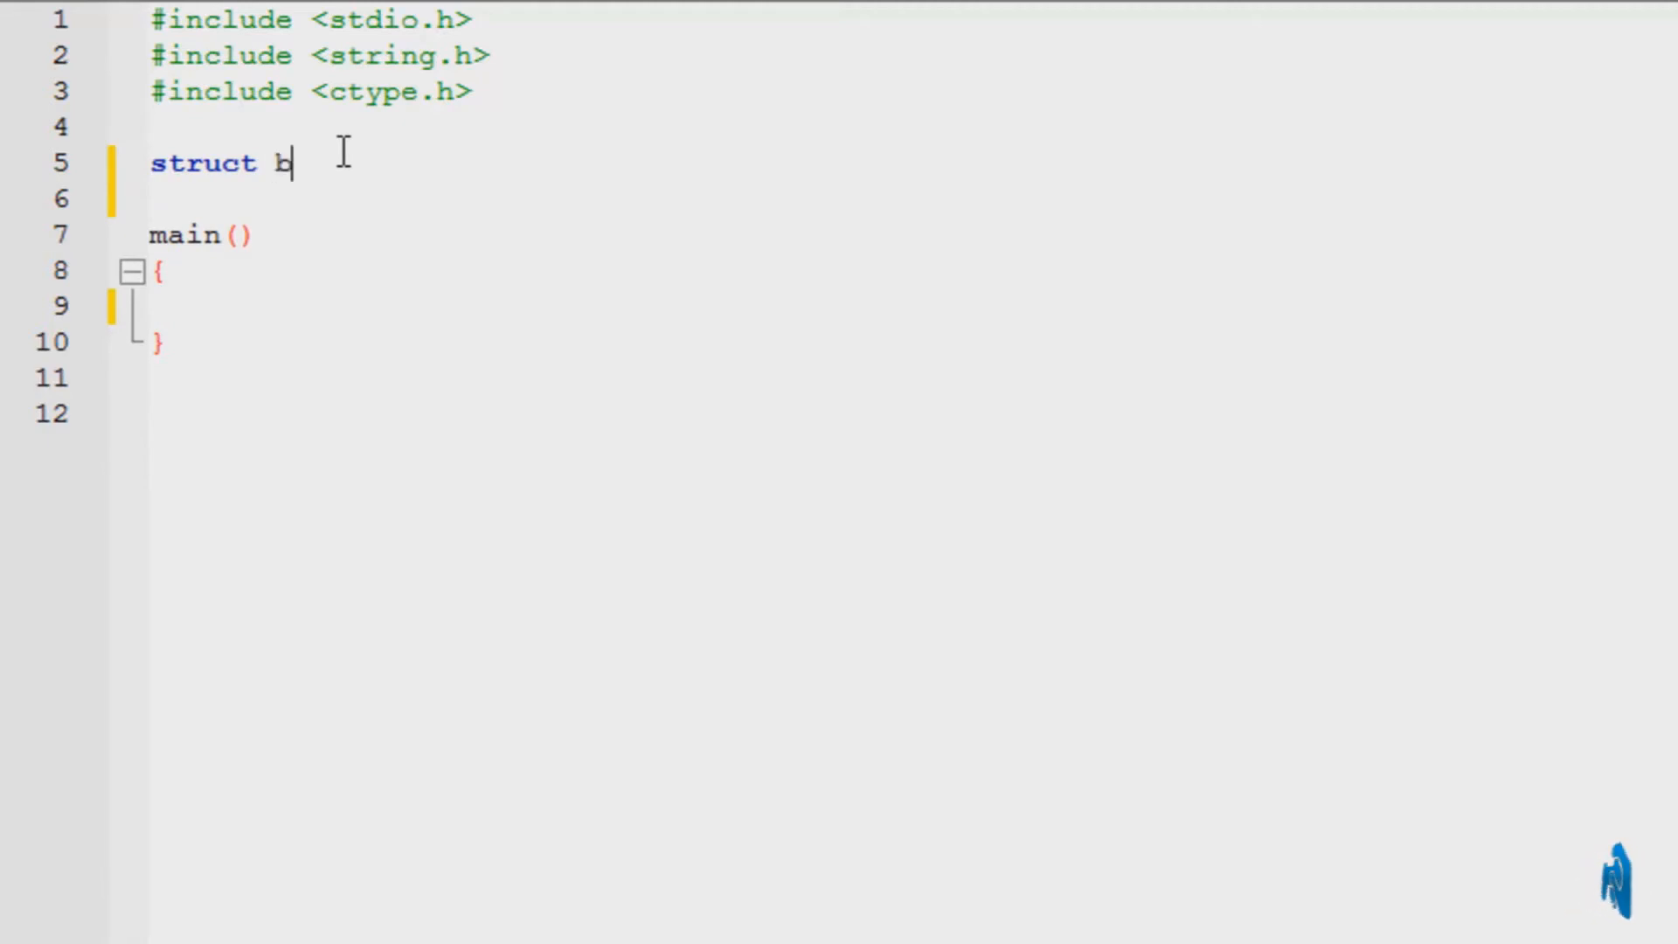
pyautogui.write('ook')
pyautogui.click(334, 198)
pyautogui.write('{')
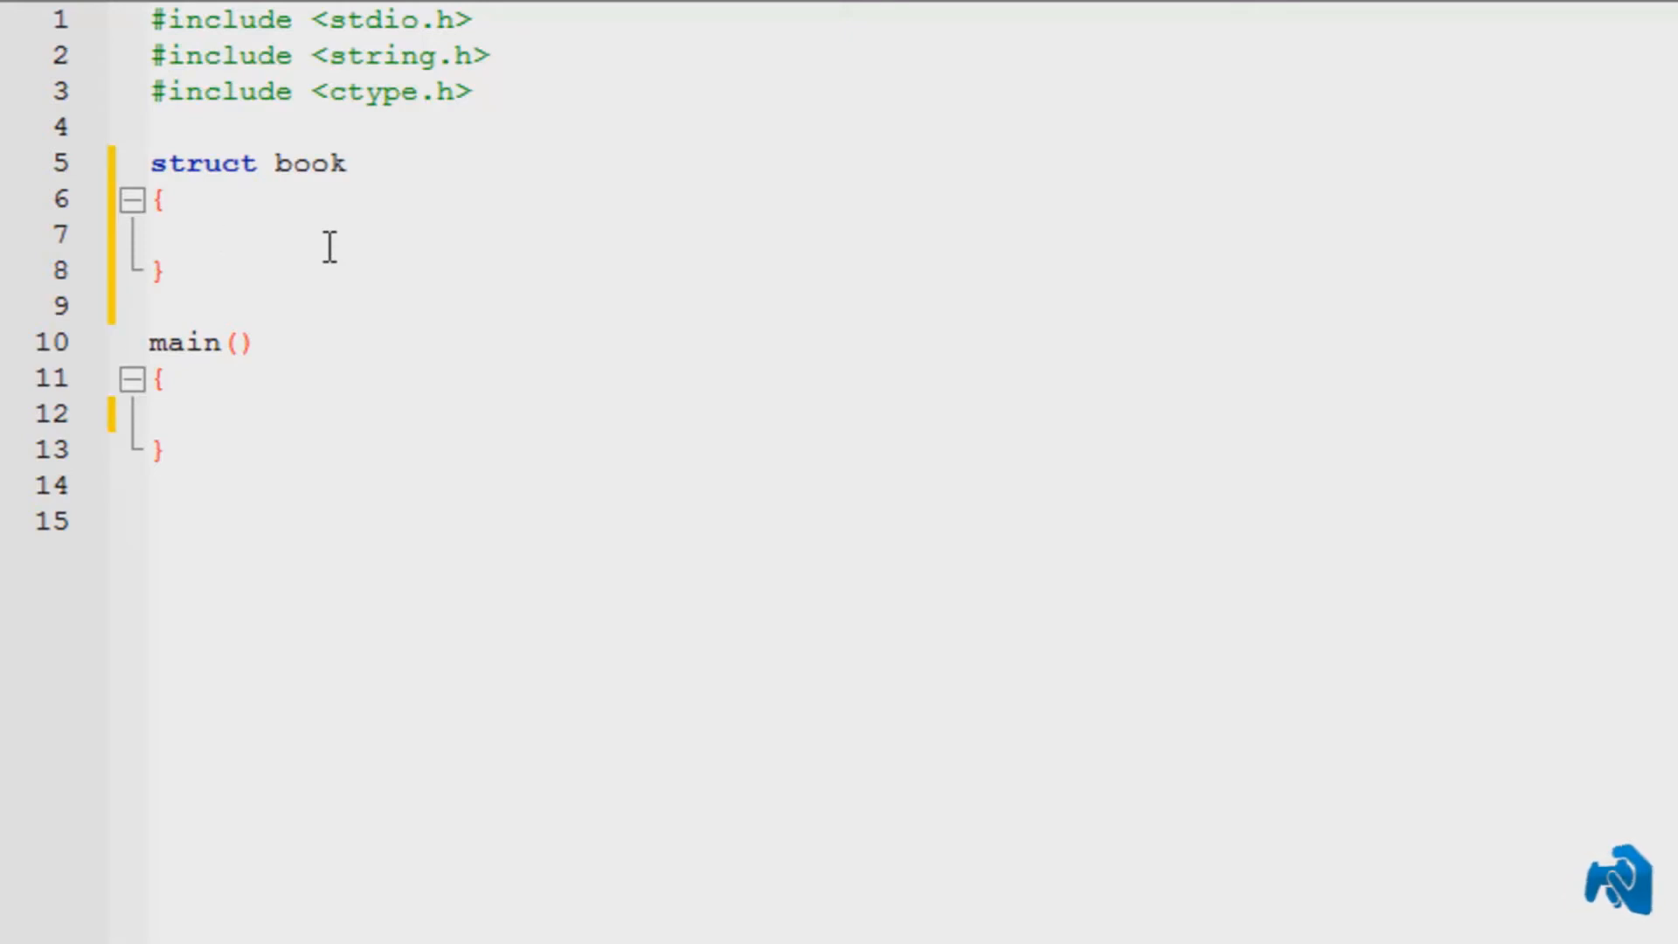
# Fill struct book with 'float price;', 'char name[20];' and 'int isbn;', then select them.
pyautogui.click(219, 235)
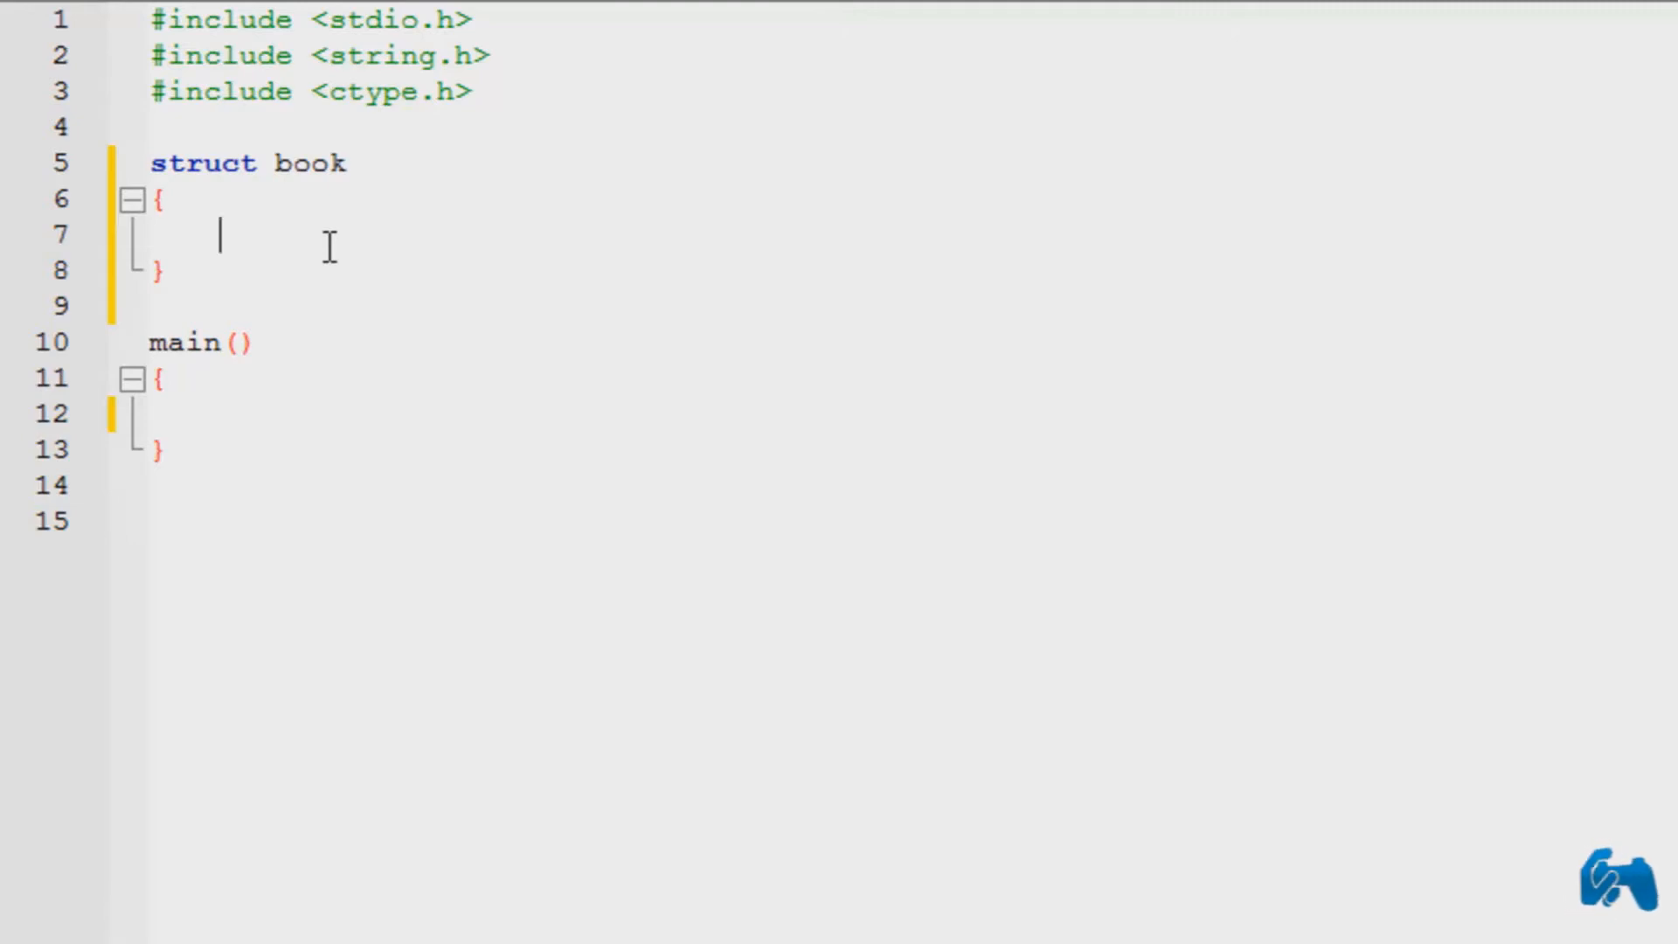
pyautogui.write('float')
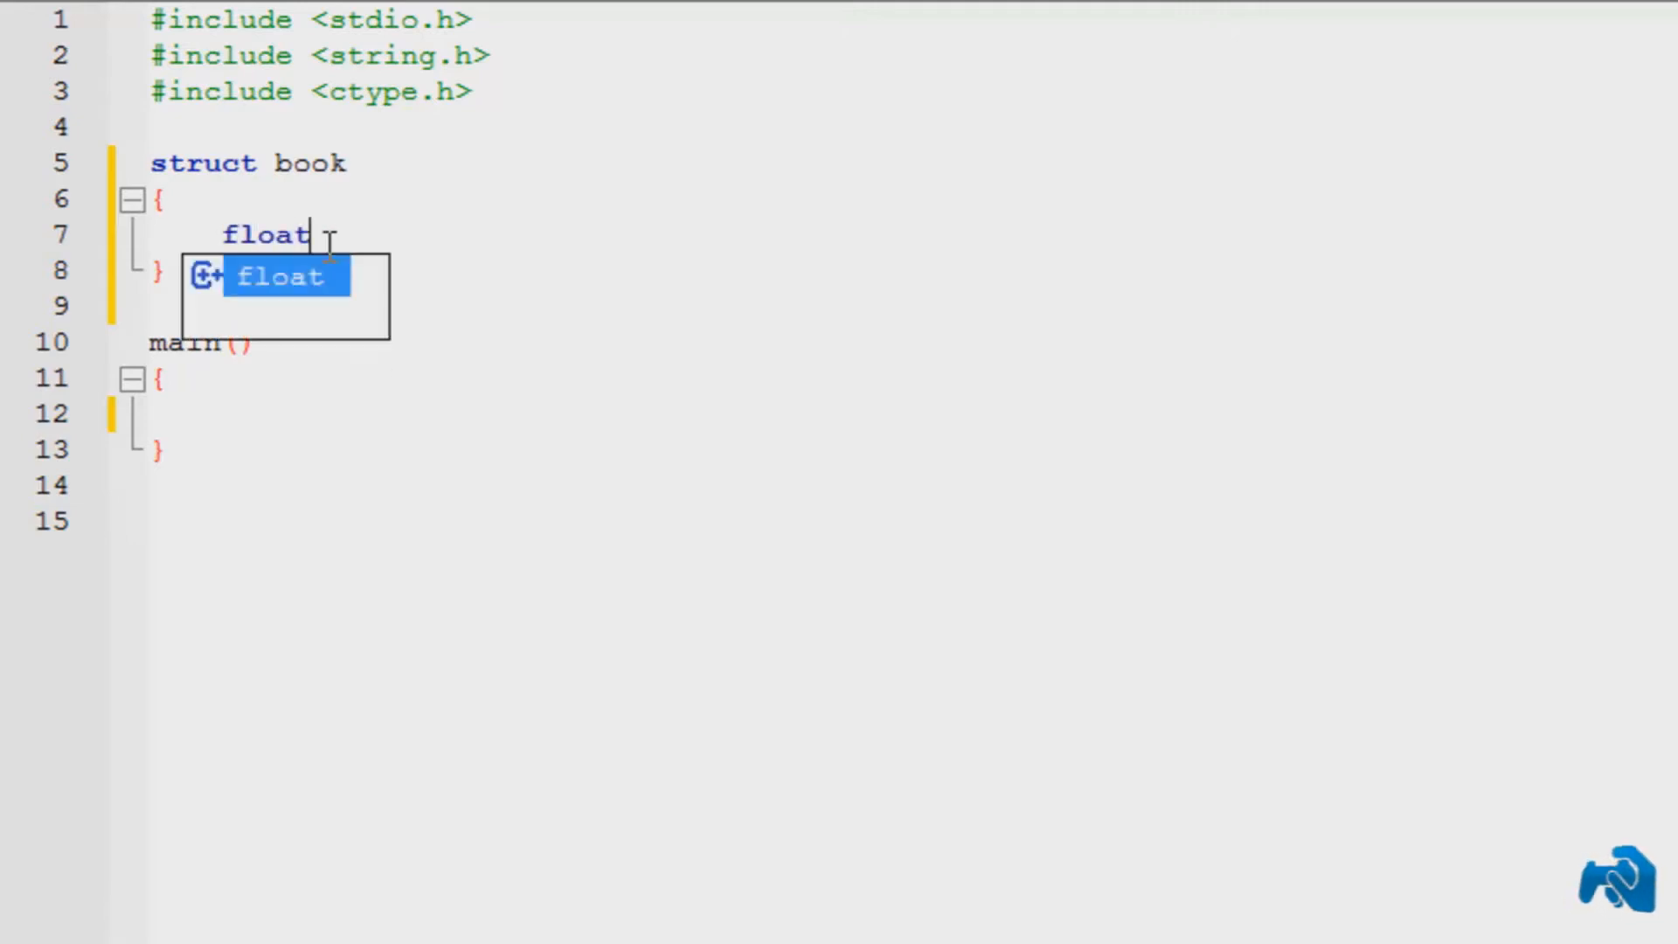
pyautogui.write('price;')
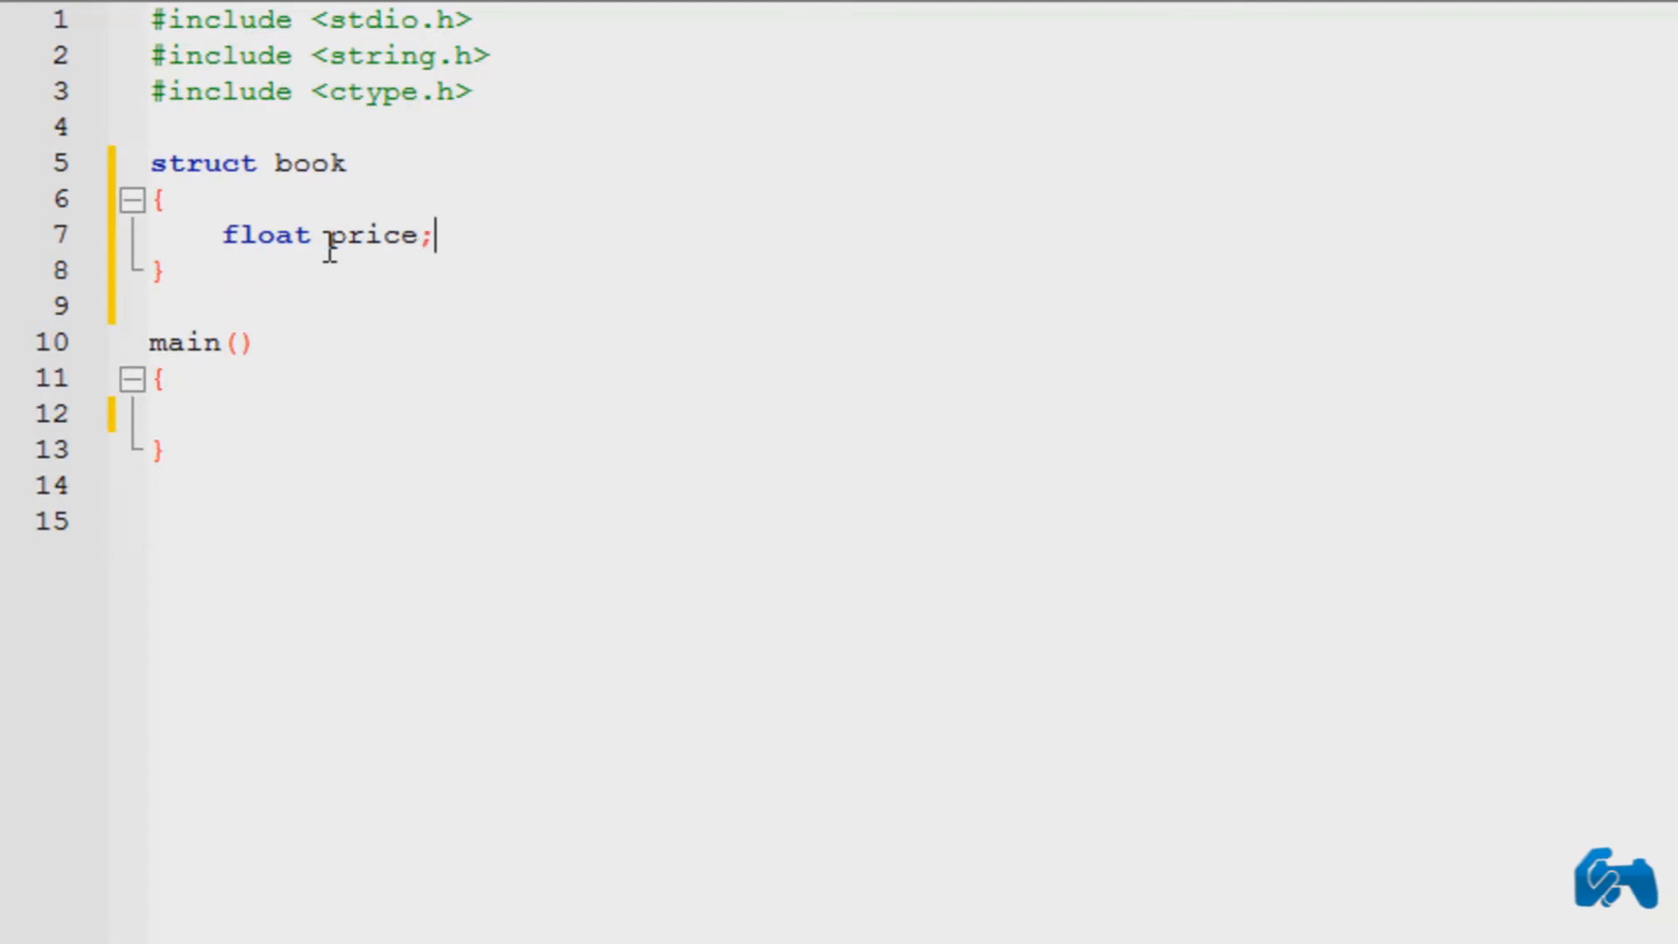
pyautogui.moveTo(509, 213)
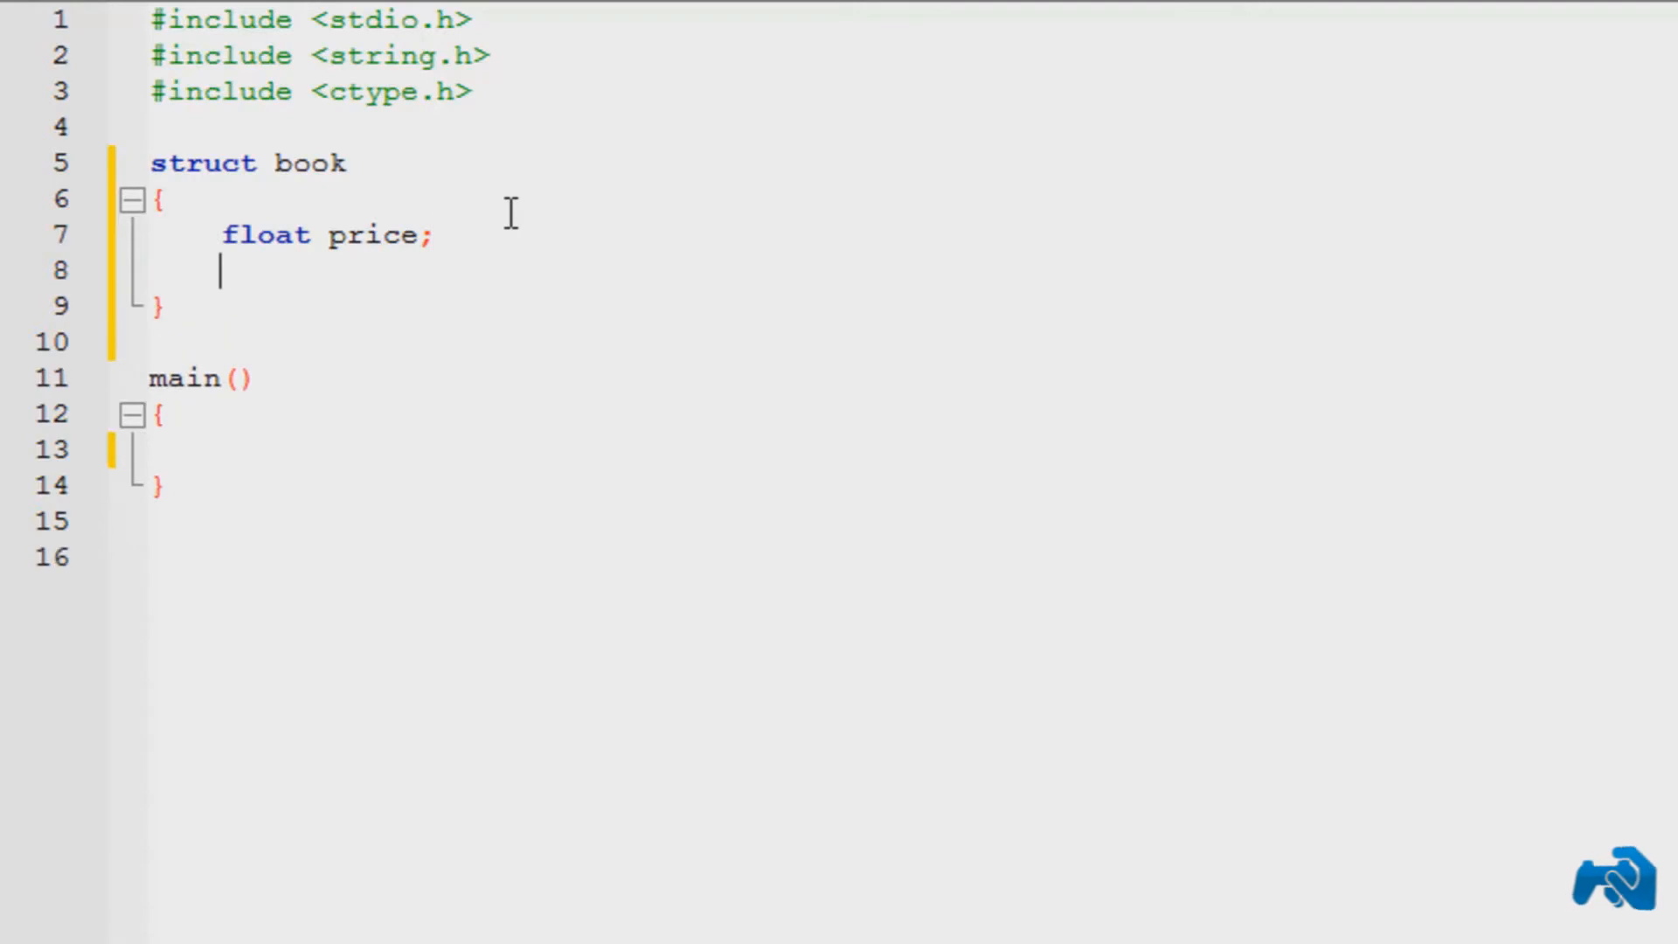
pyautogui.write('char n')
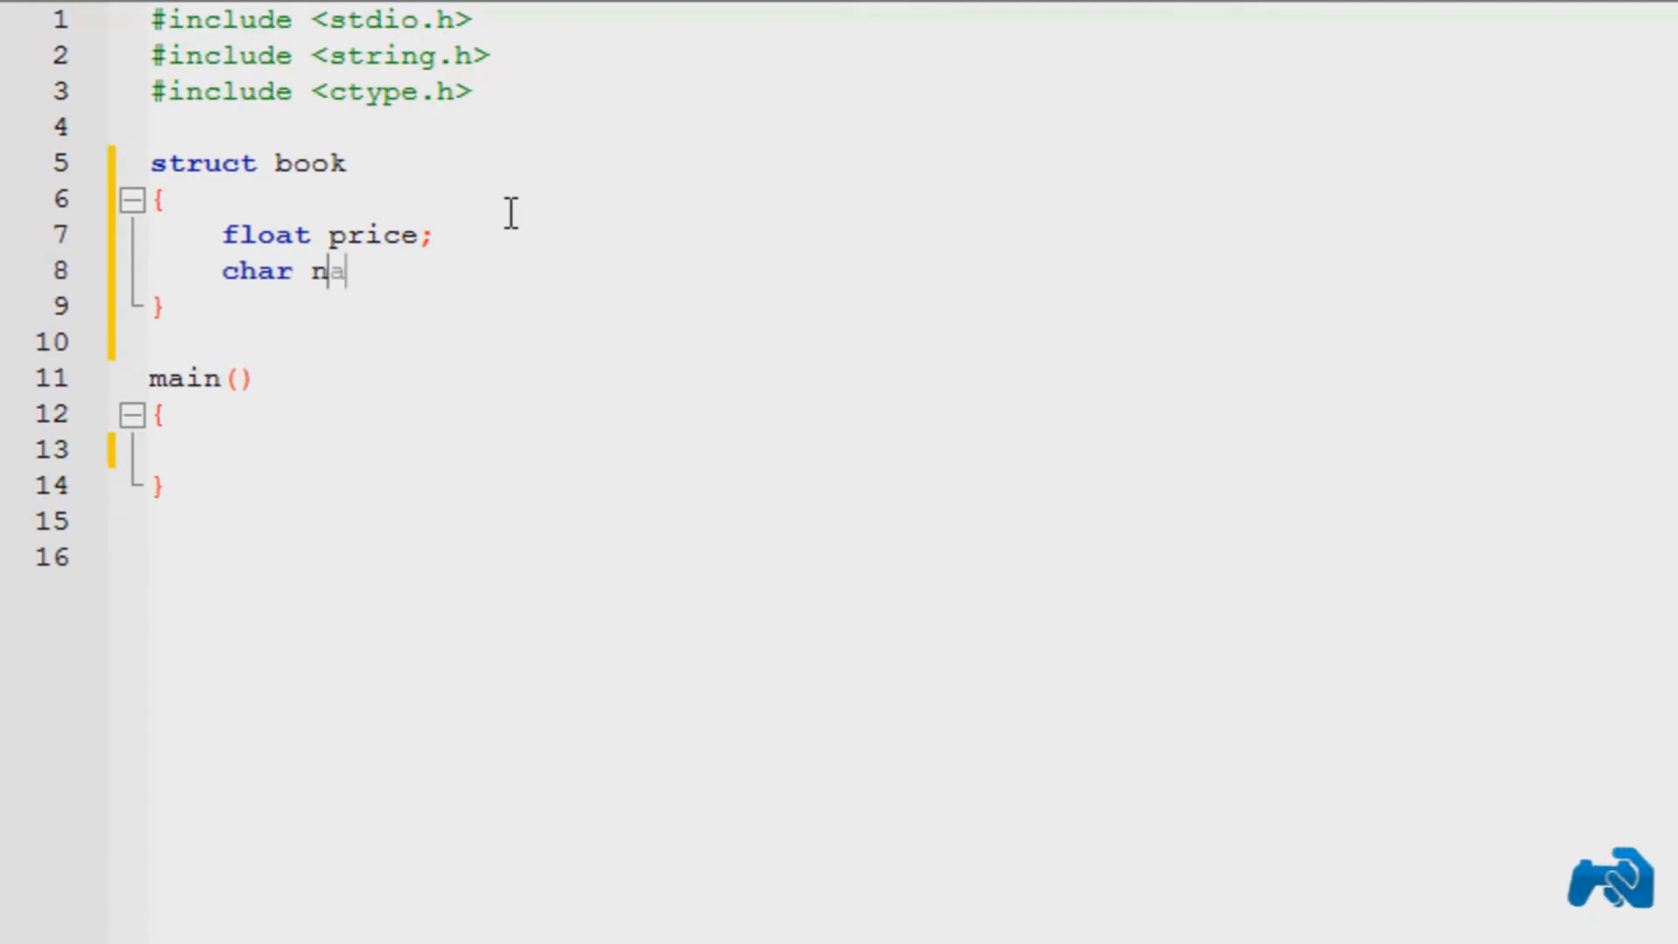
pyautogui.write('ame[]')
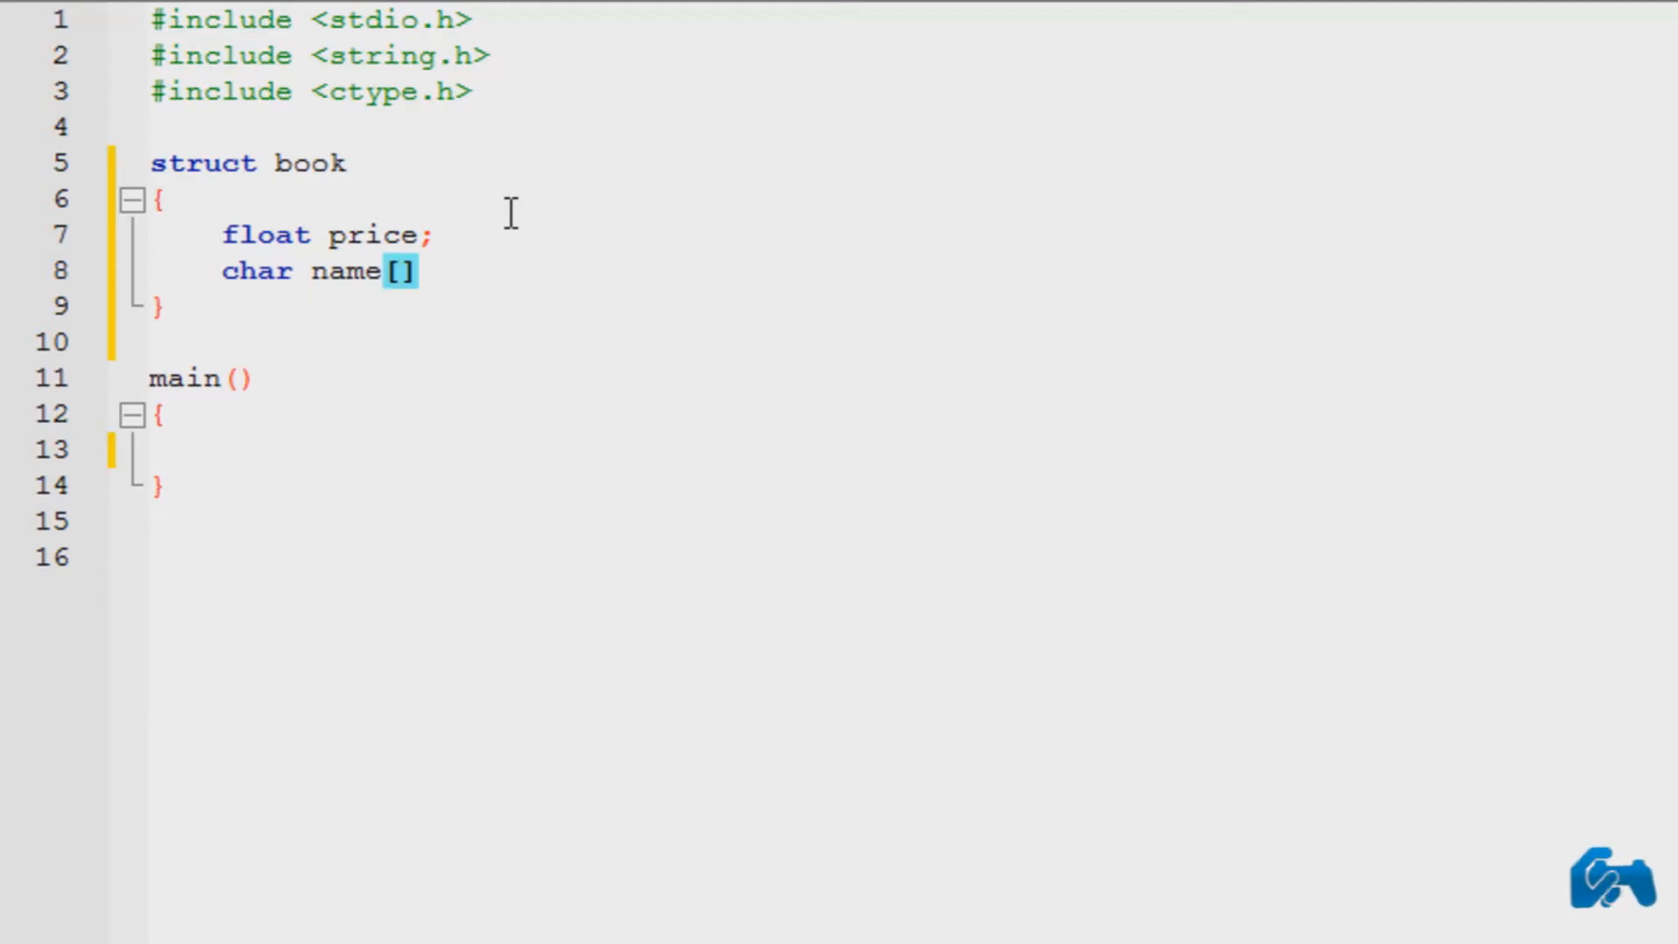
pyautogui.write('20];')
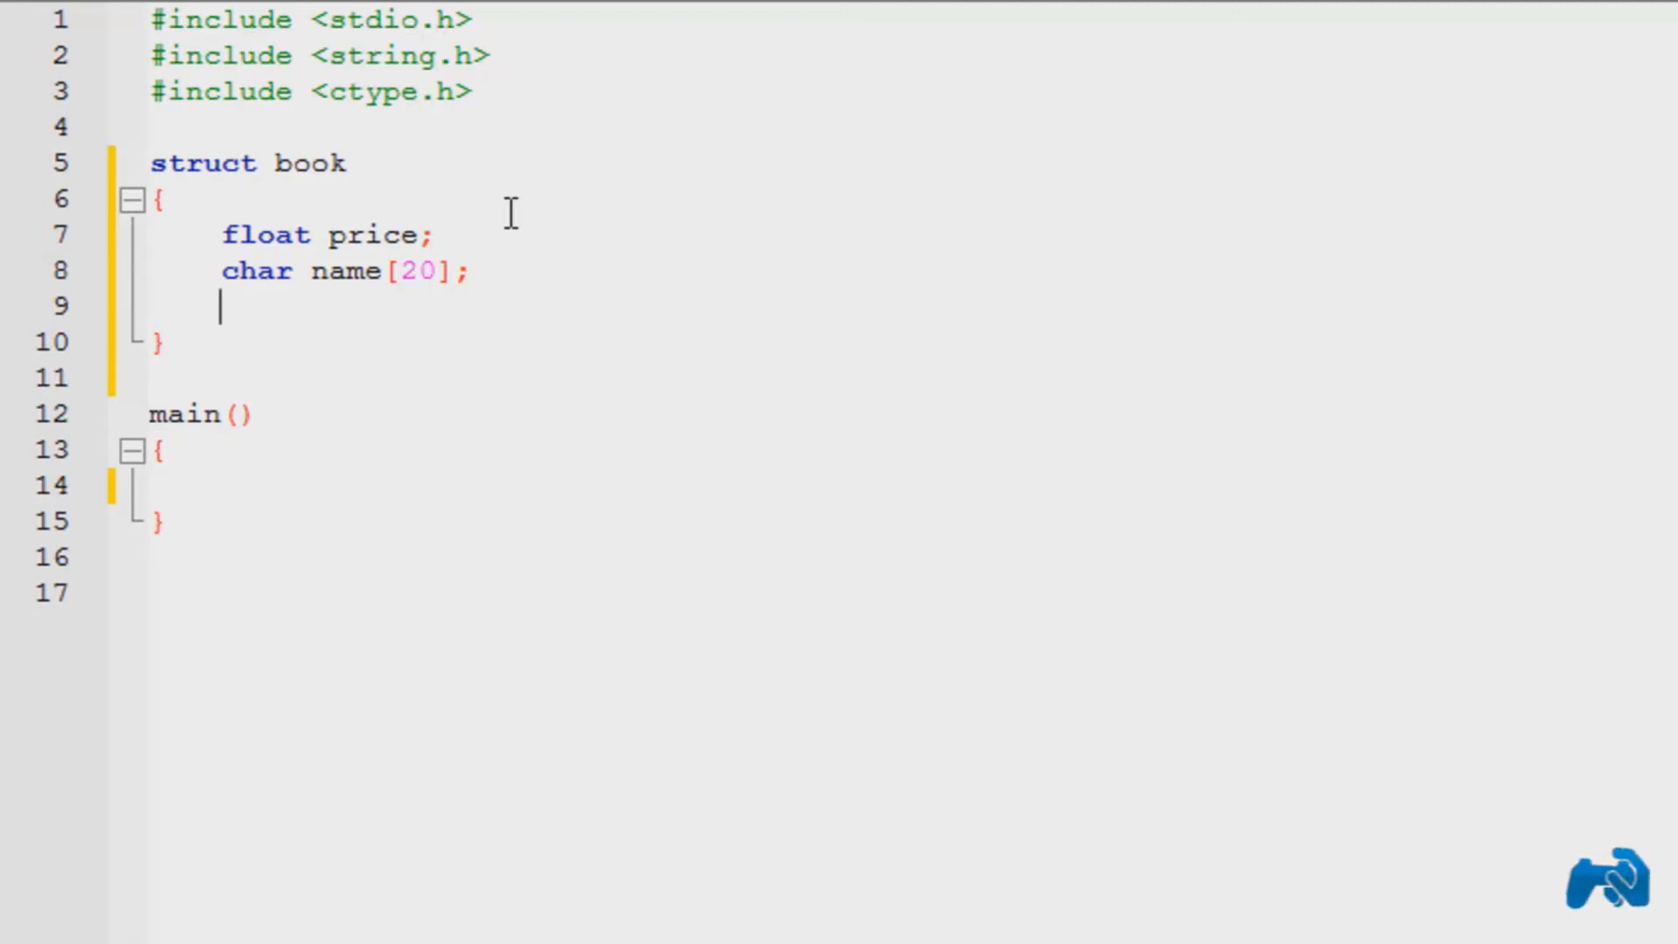
pyautogui.write('int')
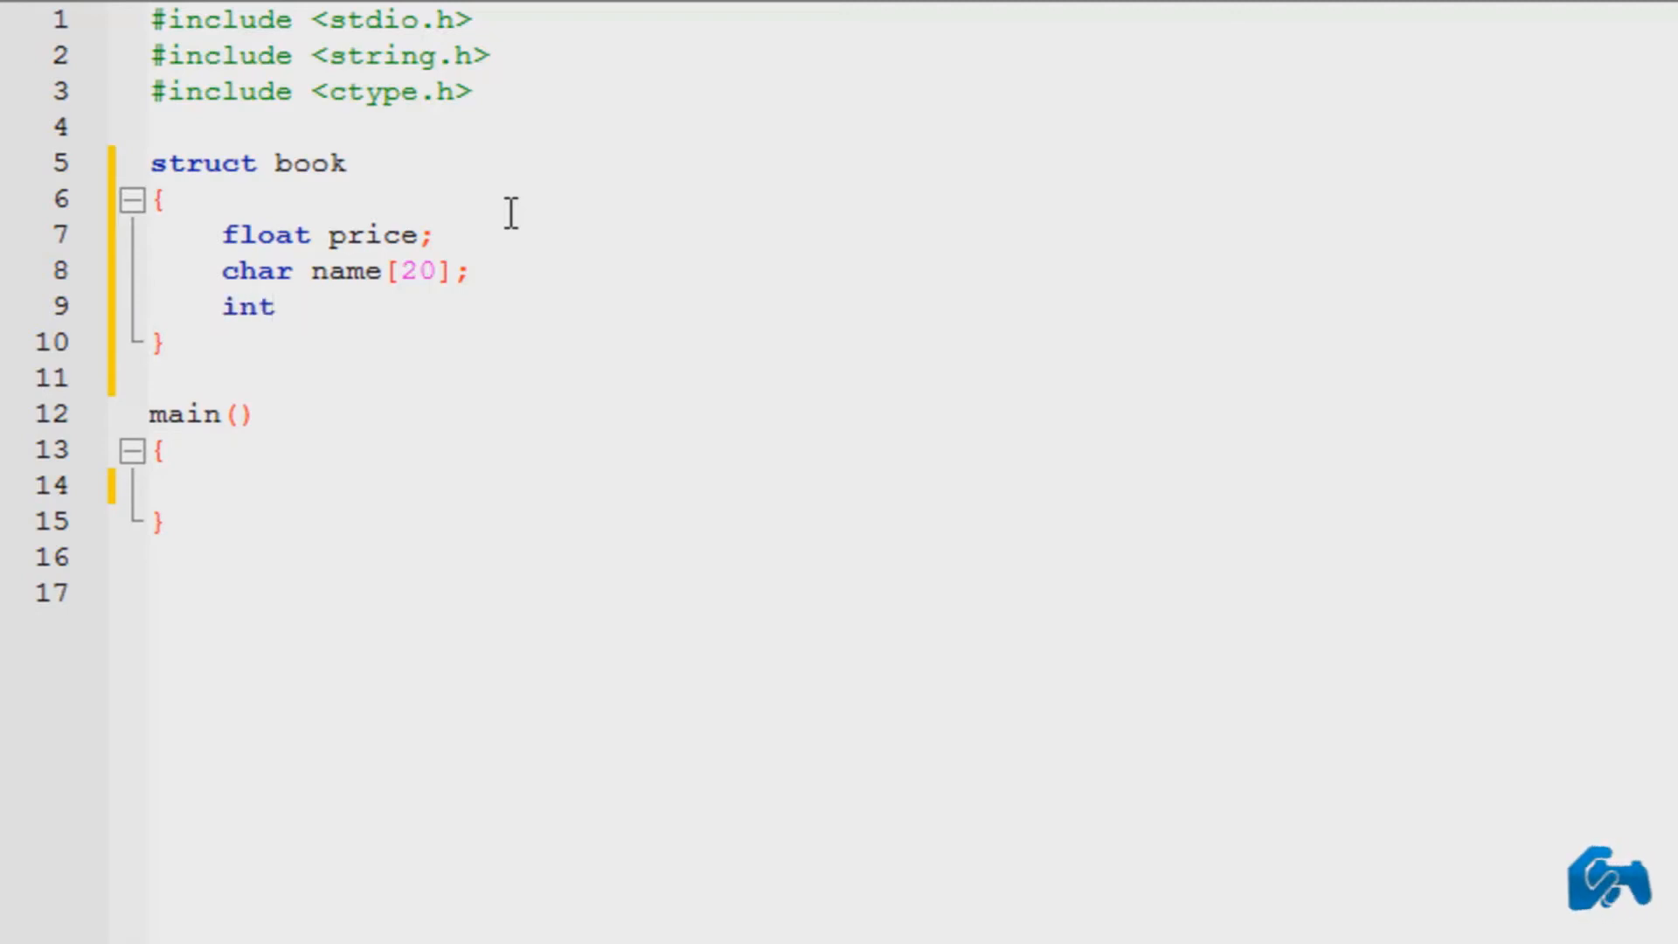
pyautogui.write('isbn')
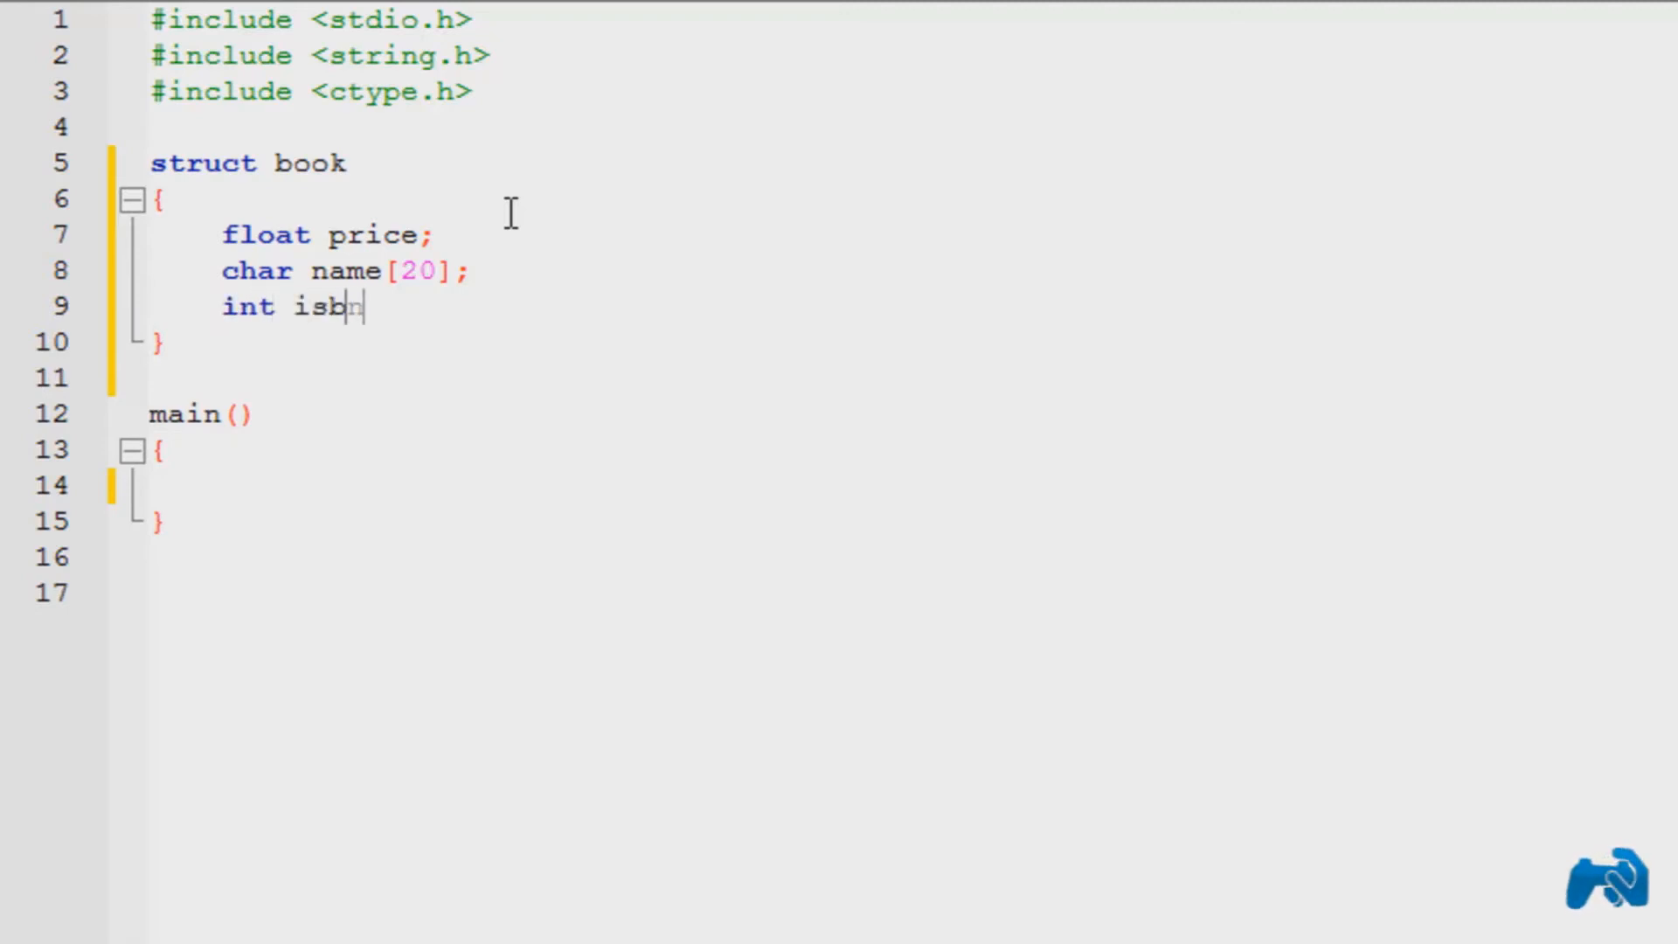
pyautogui.write('n;')
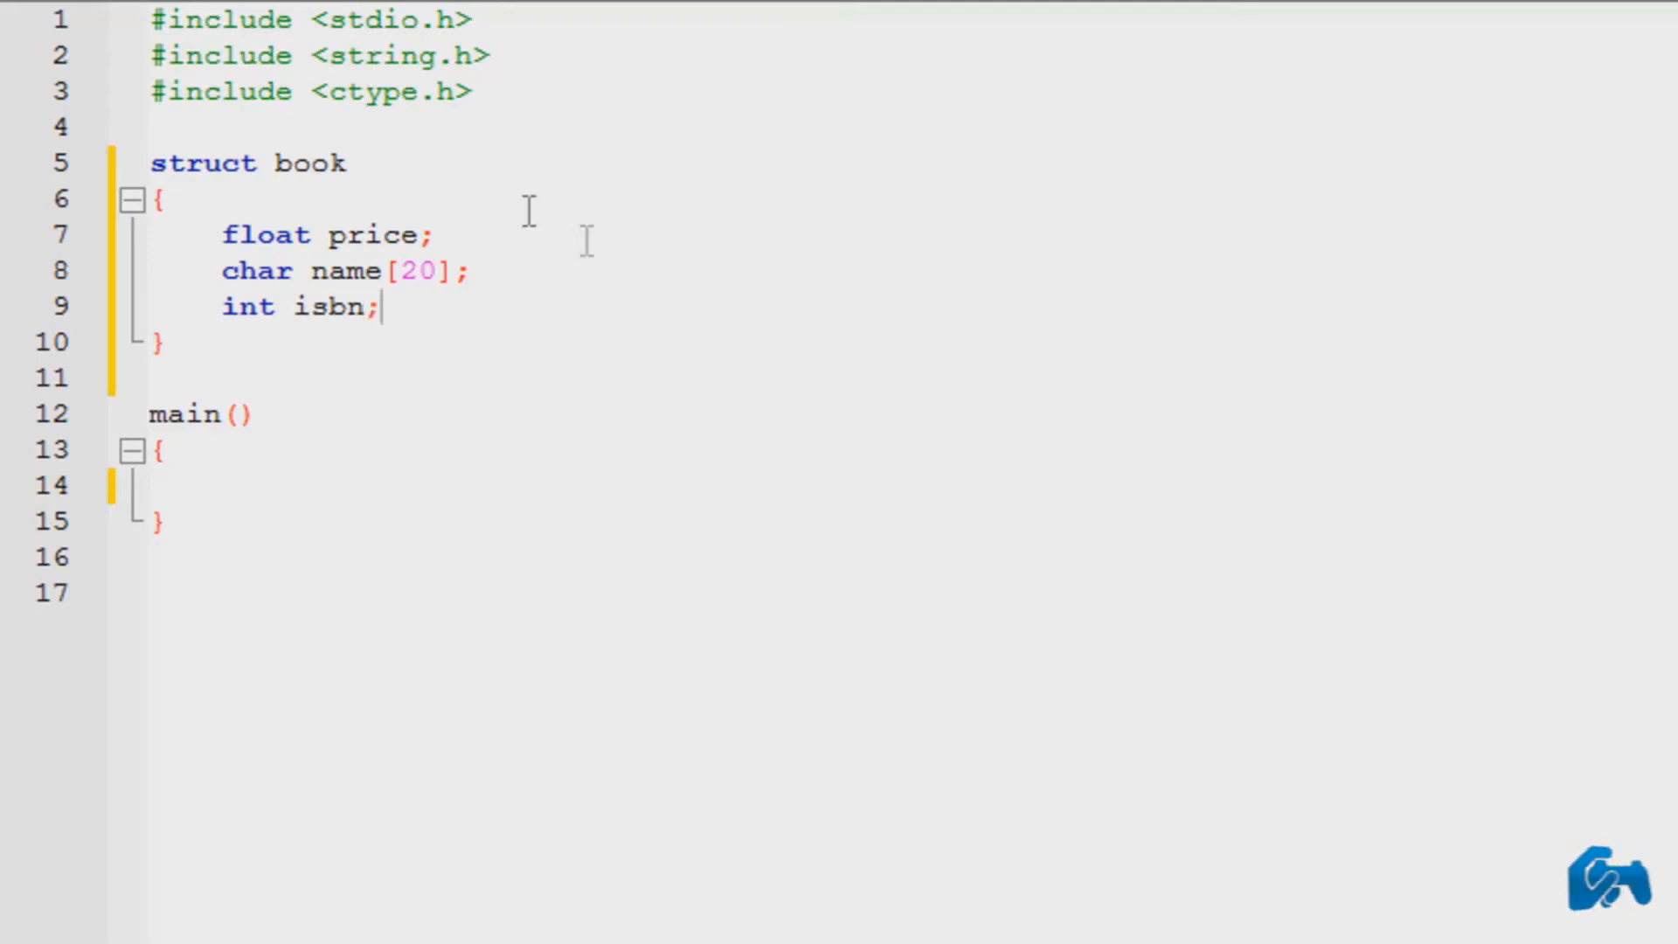
pyautogui.moveTo(381, 307); pyautogui.dragTo(150, 234)
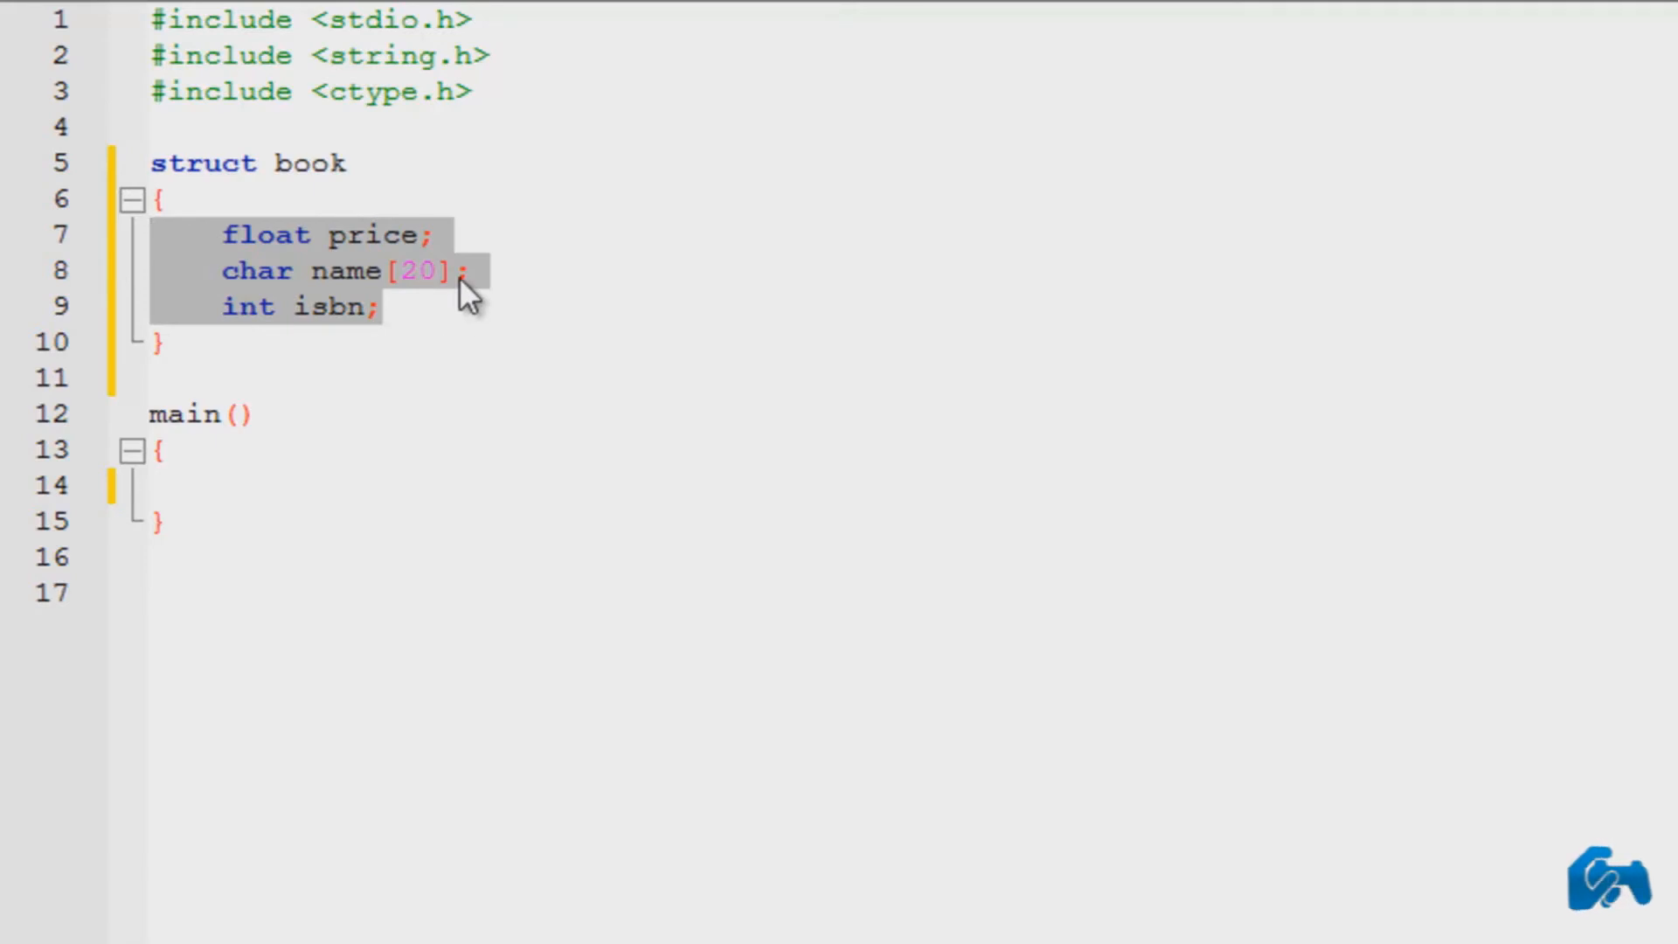
pyautogui.click(468, 270)
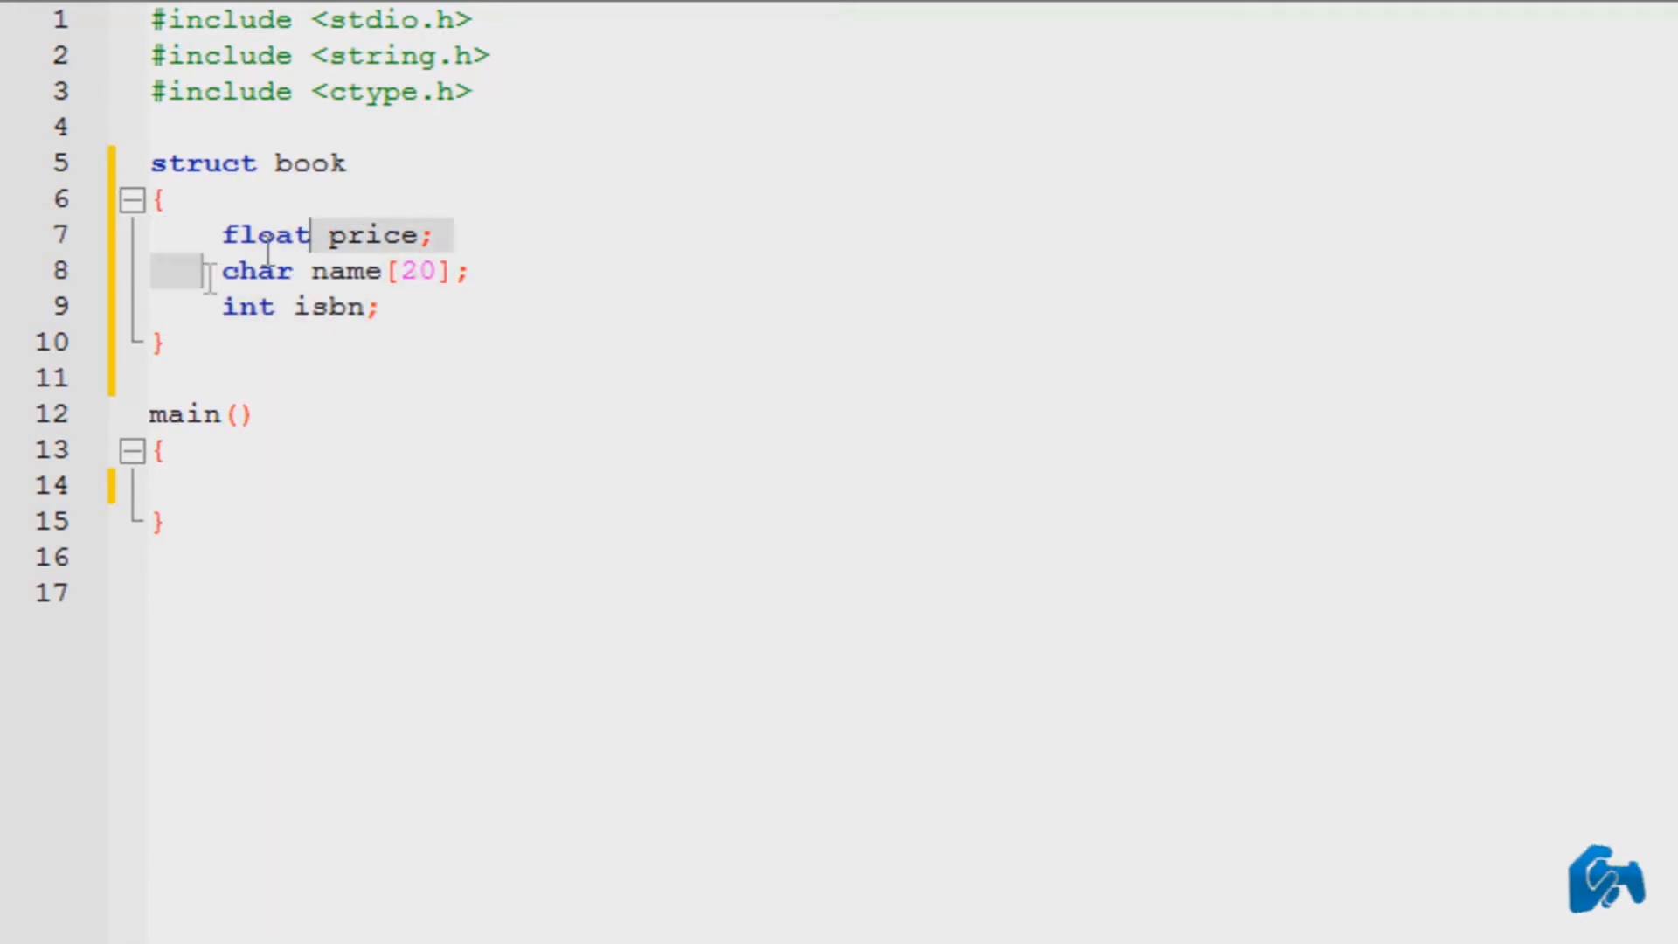
pyautogui.doubleClick(257, 270)
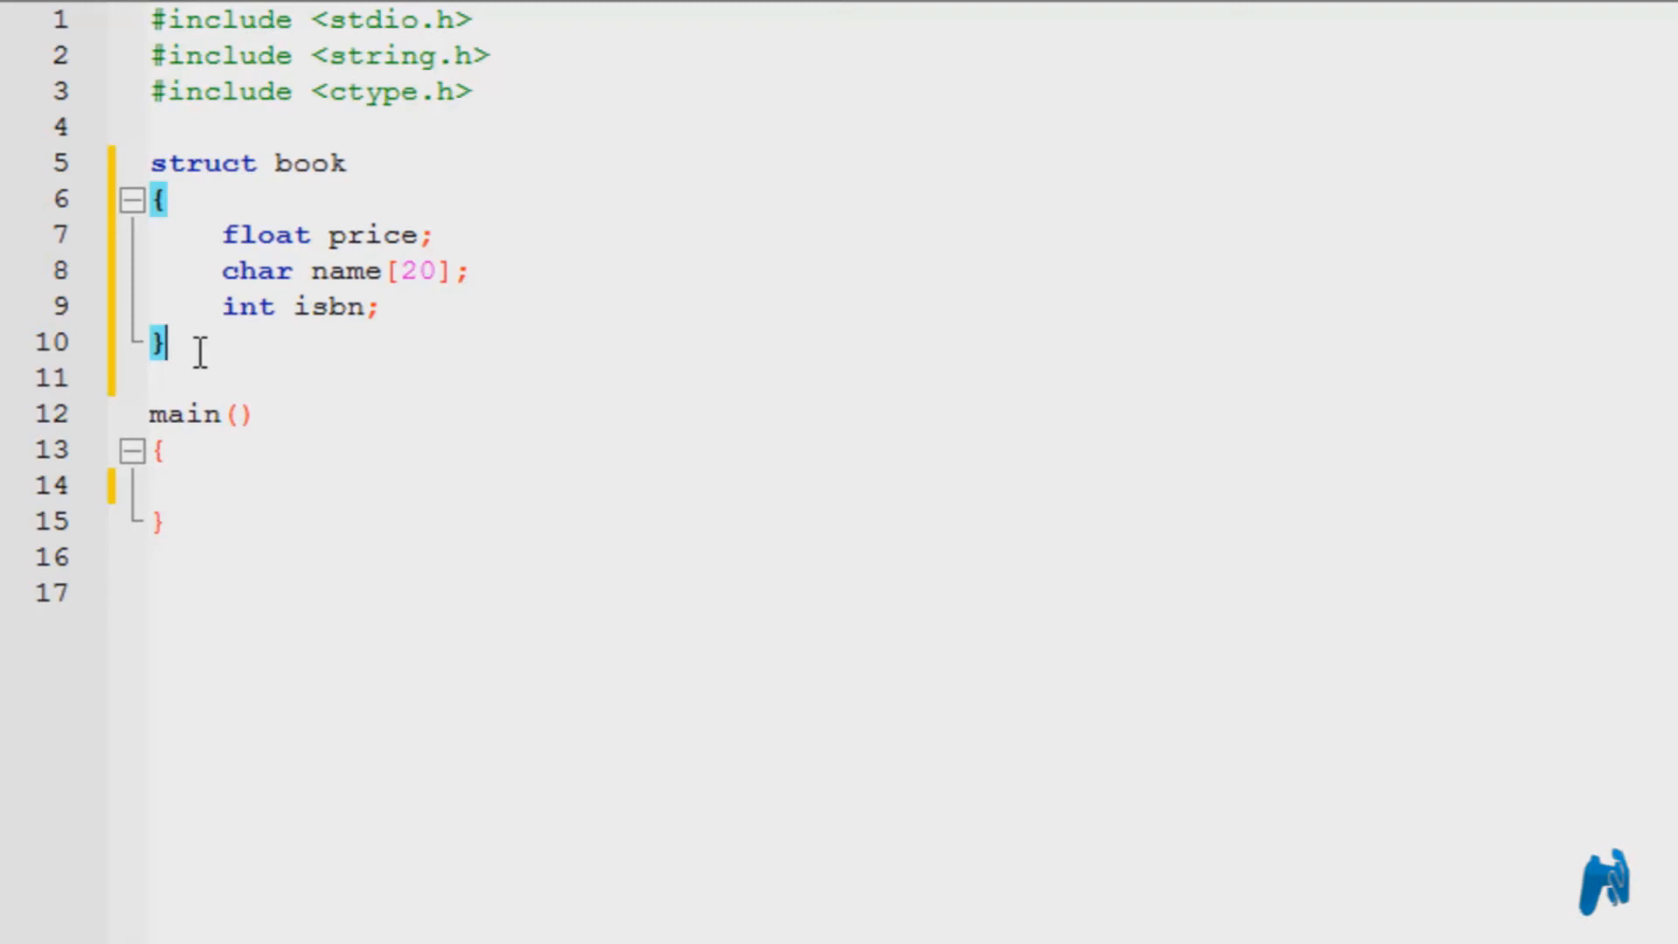
pyautogui.moveTo(137, 166)
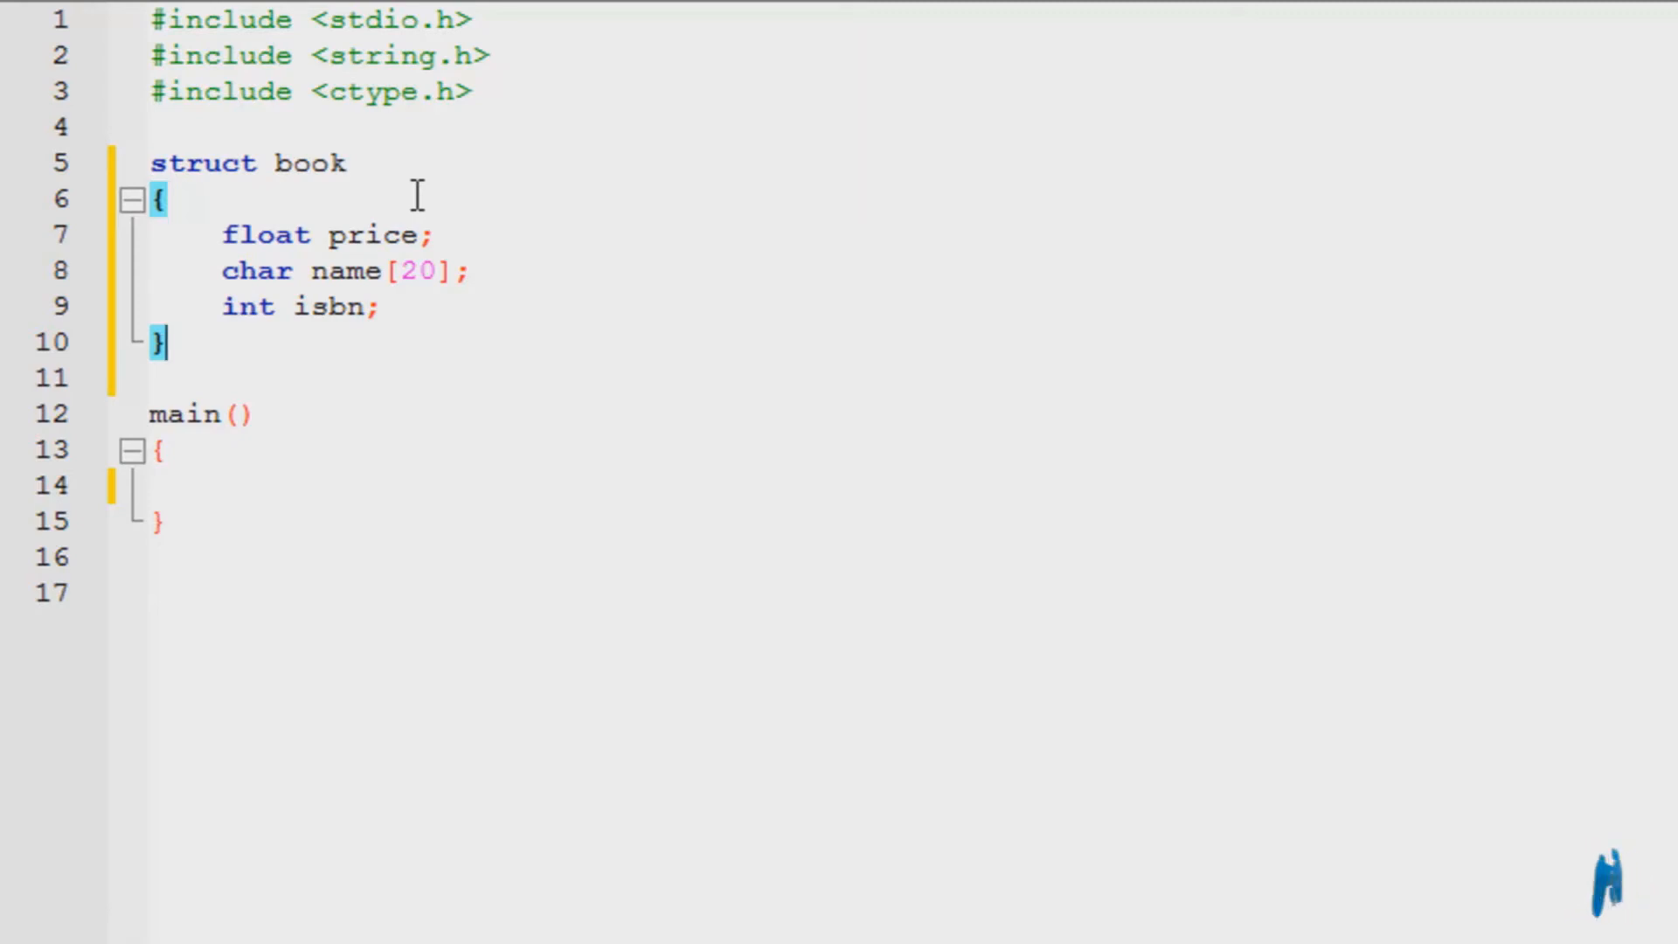
pyautogui.moveTo(429, 316)
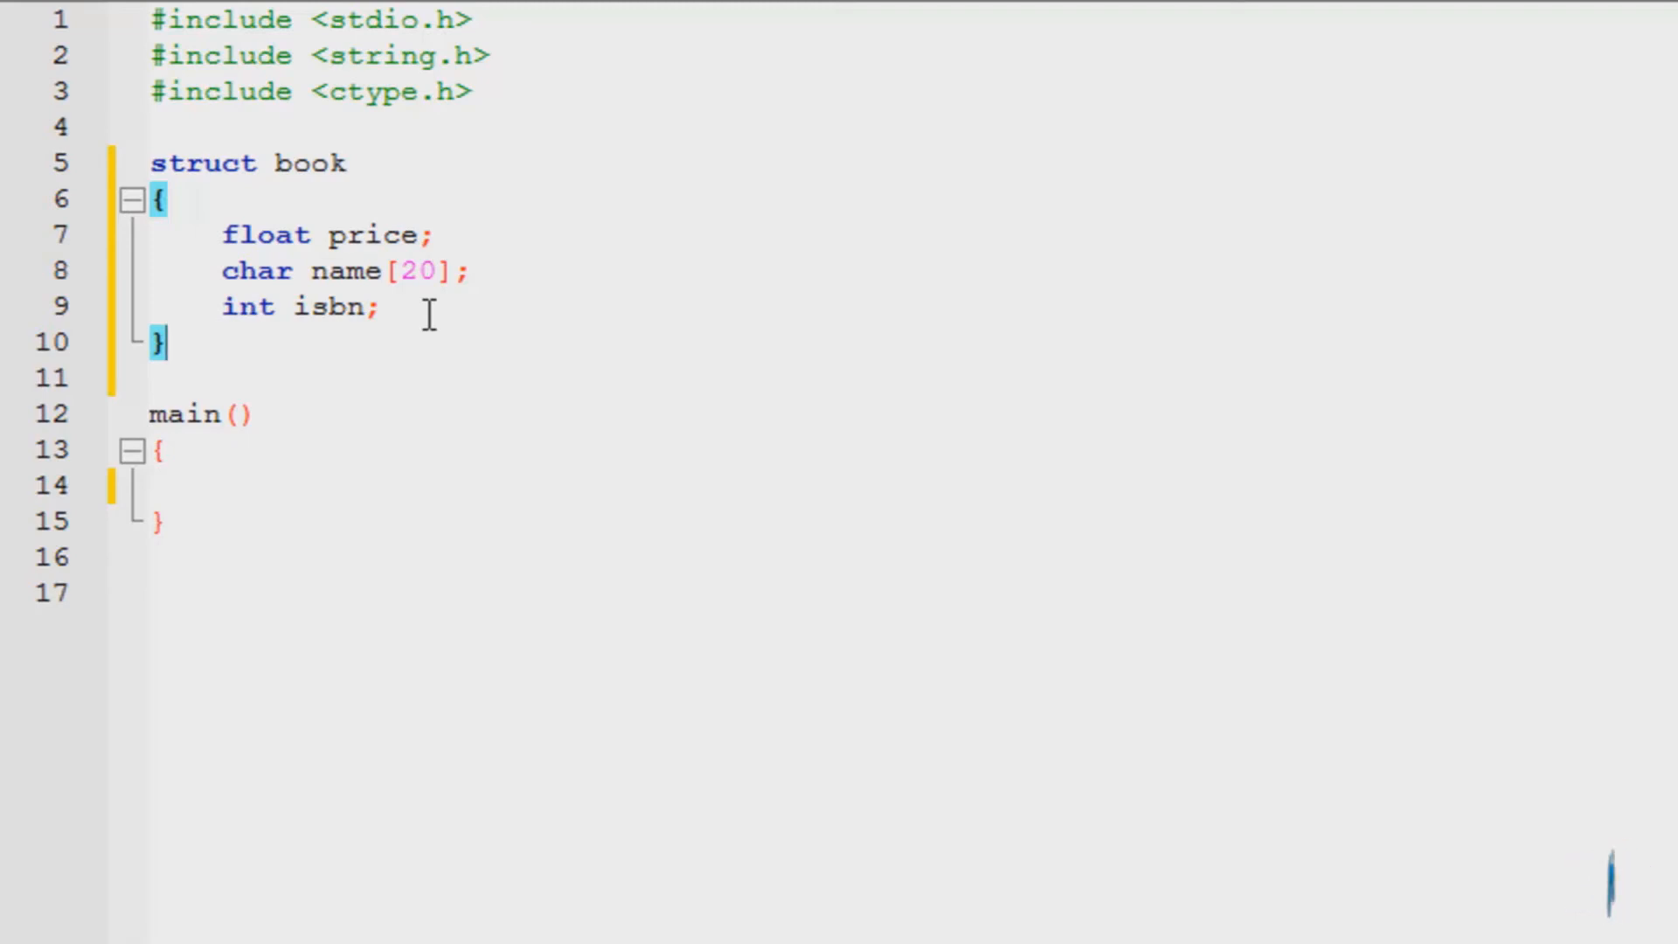
# Add a semicolon after the closing brace of struct book.
pyautogui.write(';')
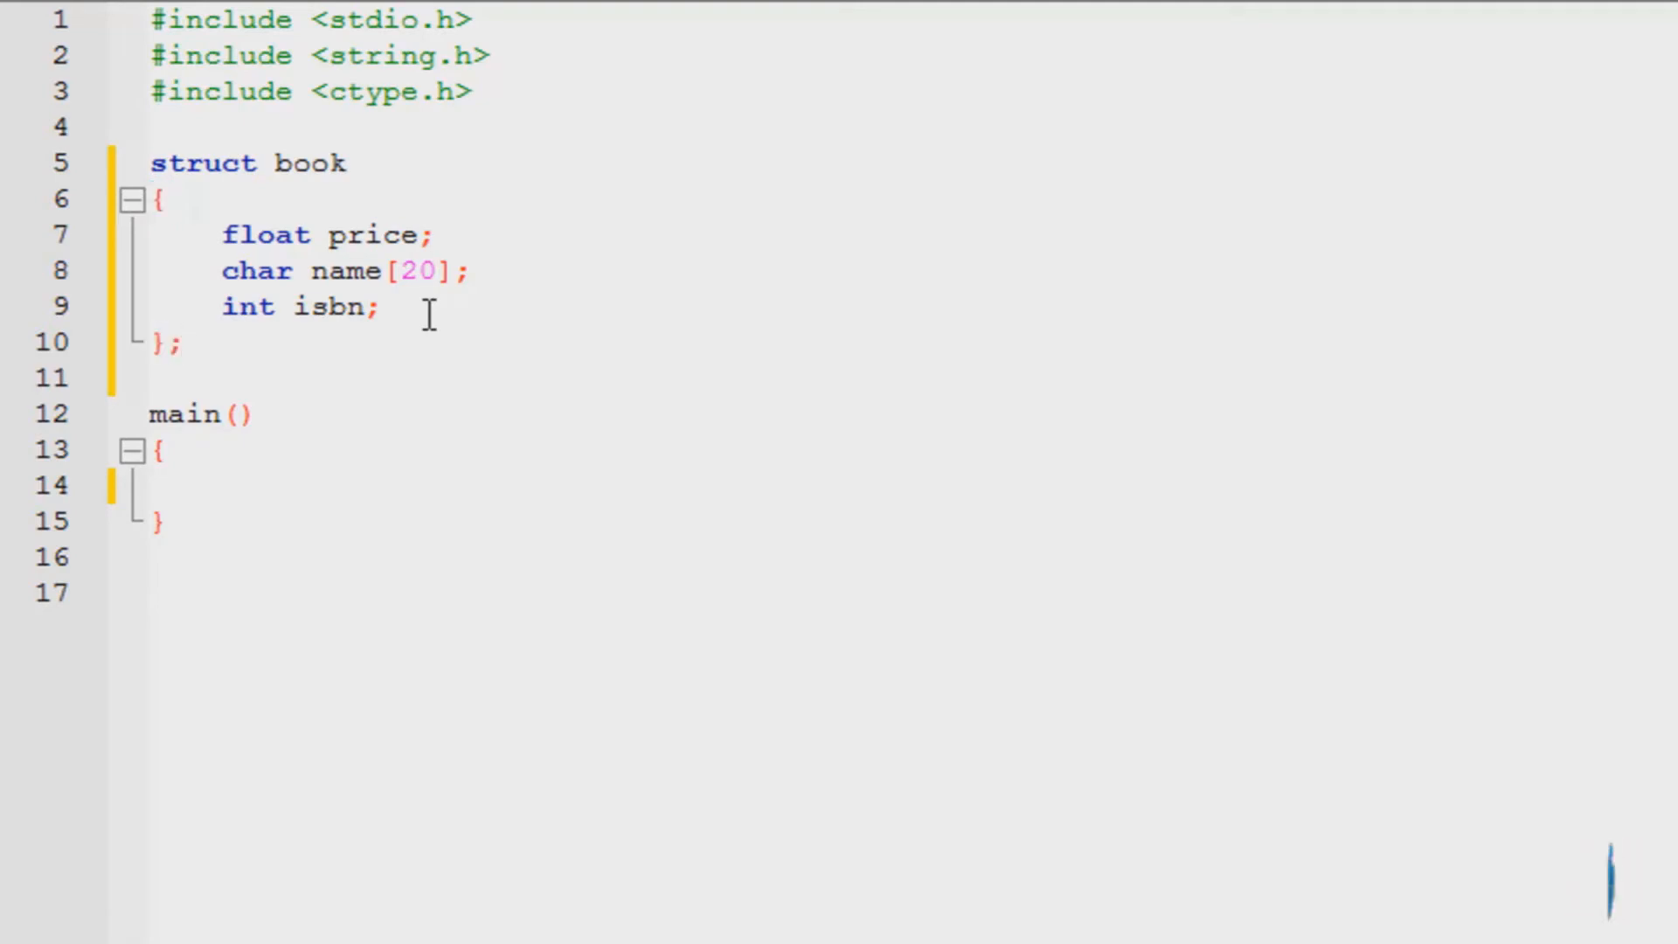
pyautogui.click(157, 342)
pyautogui.write('b')
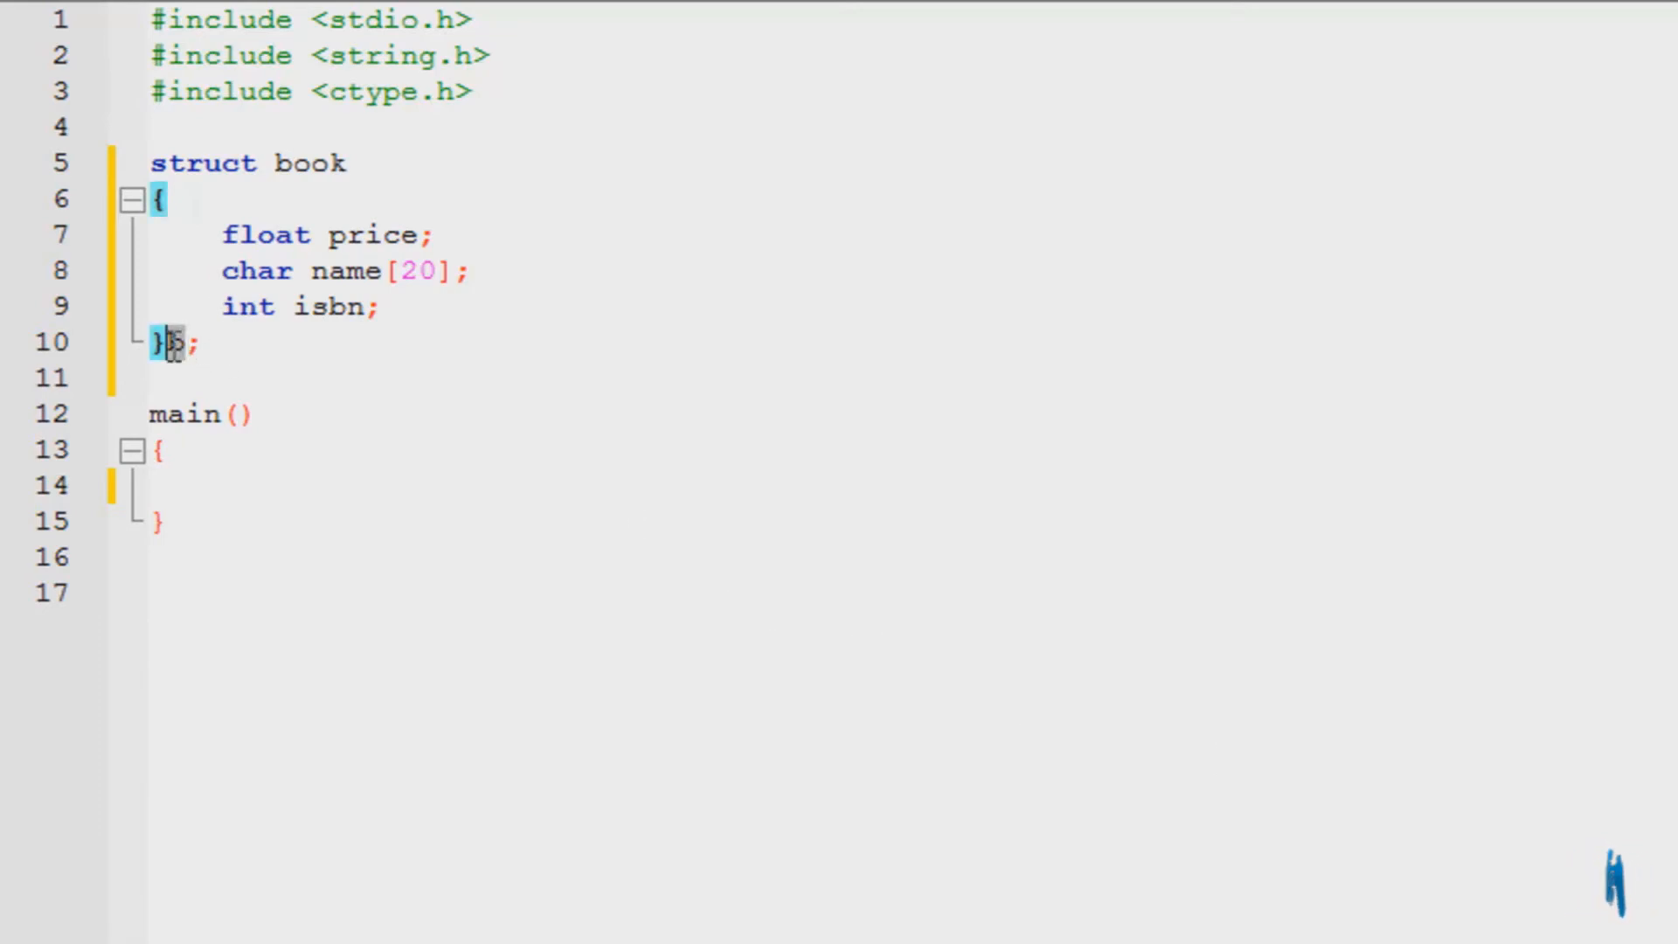
pyautogui.moveTo(420, 557)
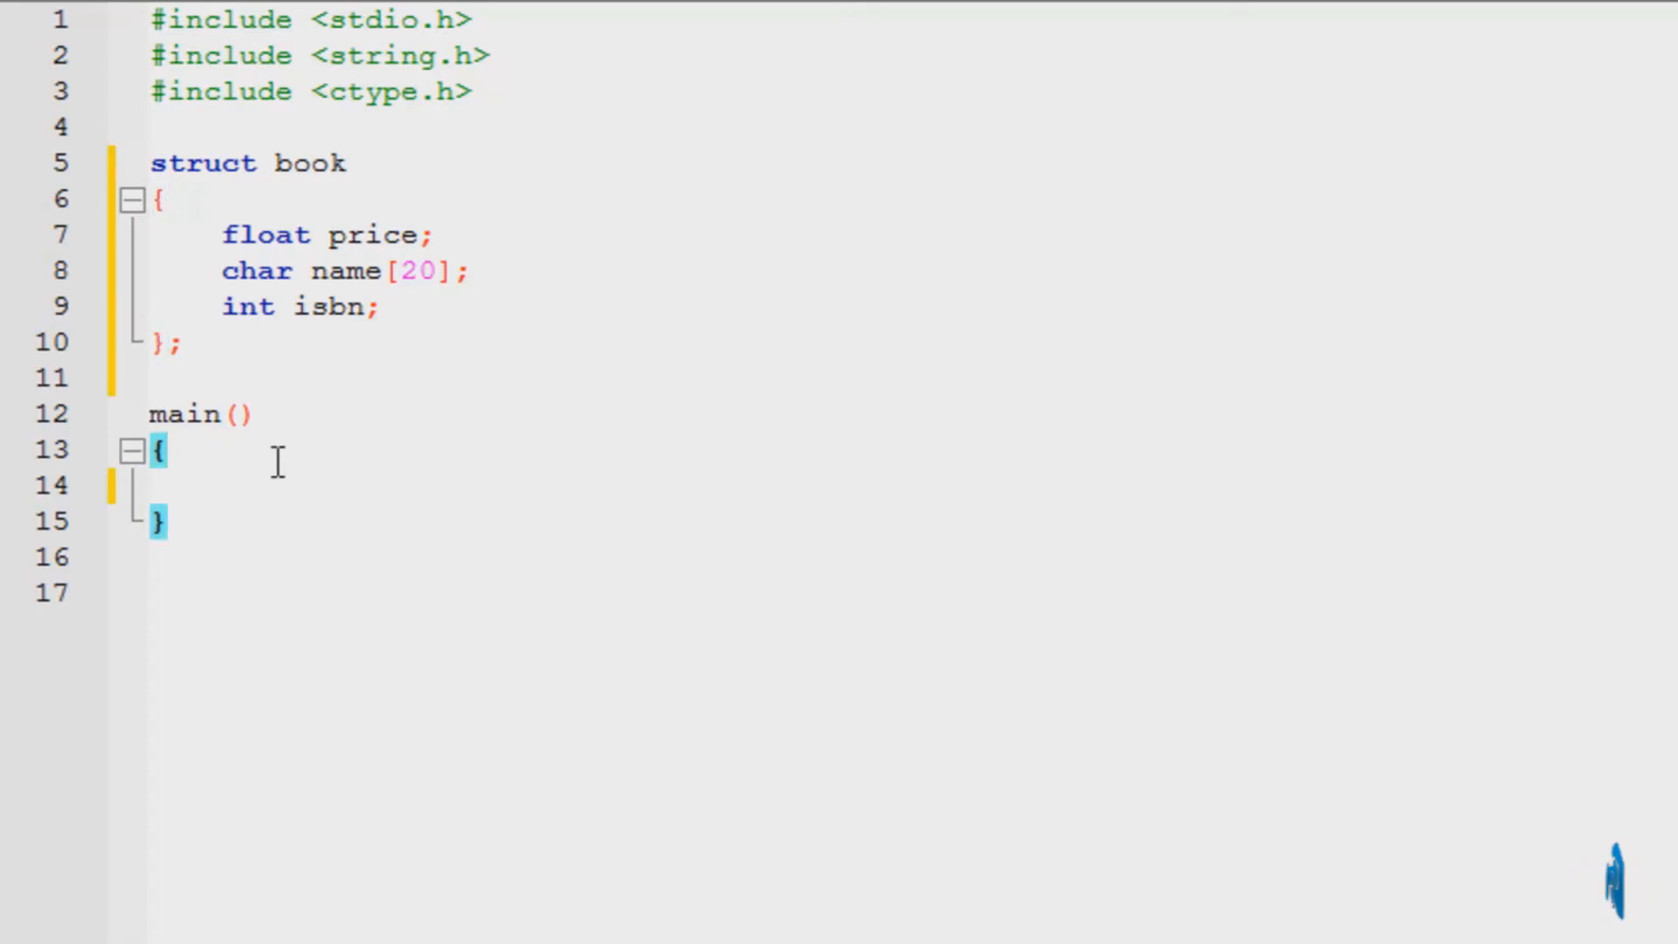
# Declare the variable 'book b;' on the empty line inside main().
pyautogui.write('book')
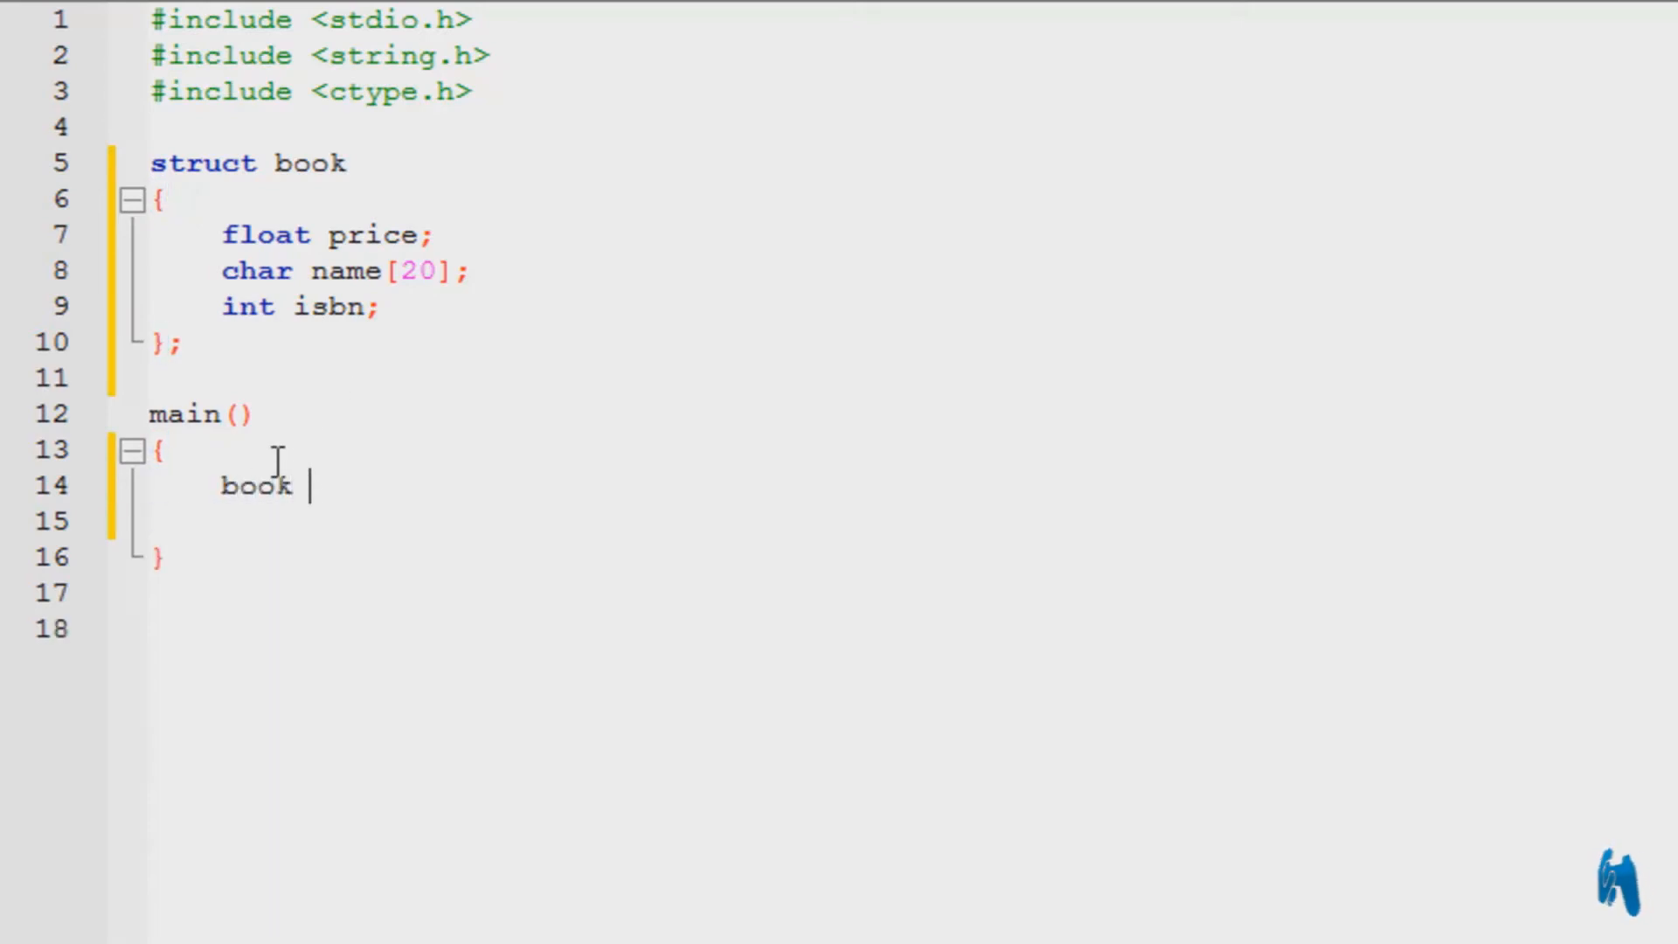
pyautogui.moveTo(298, 415)
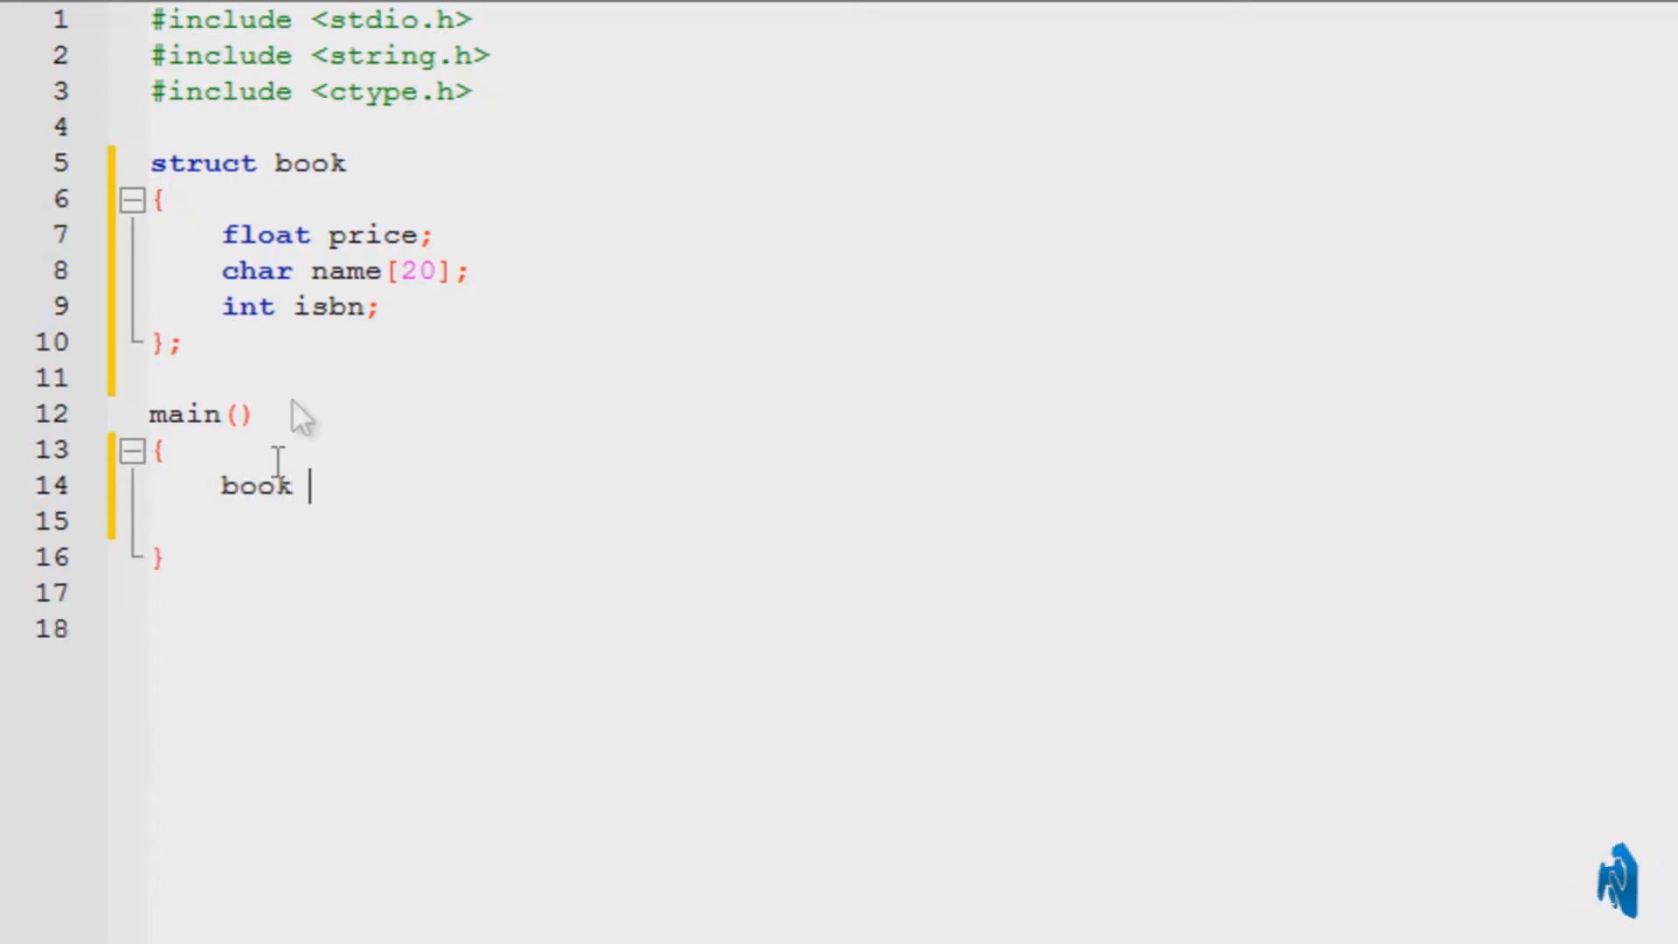
pyautogui.write('b')
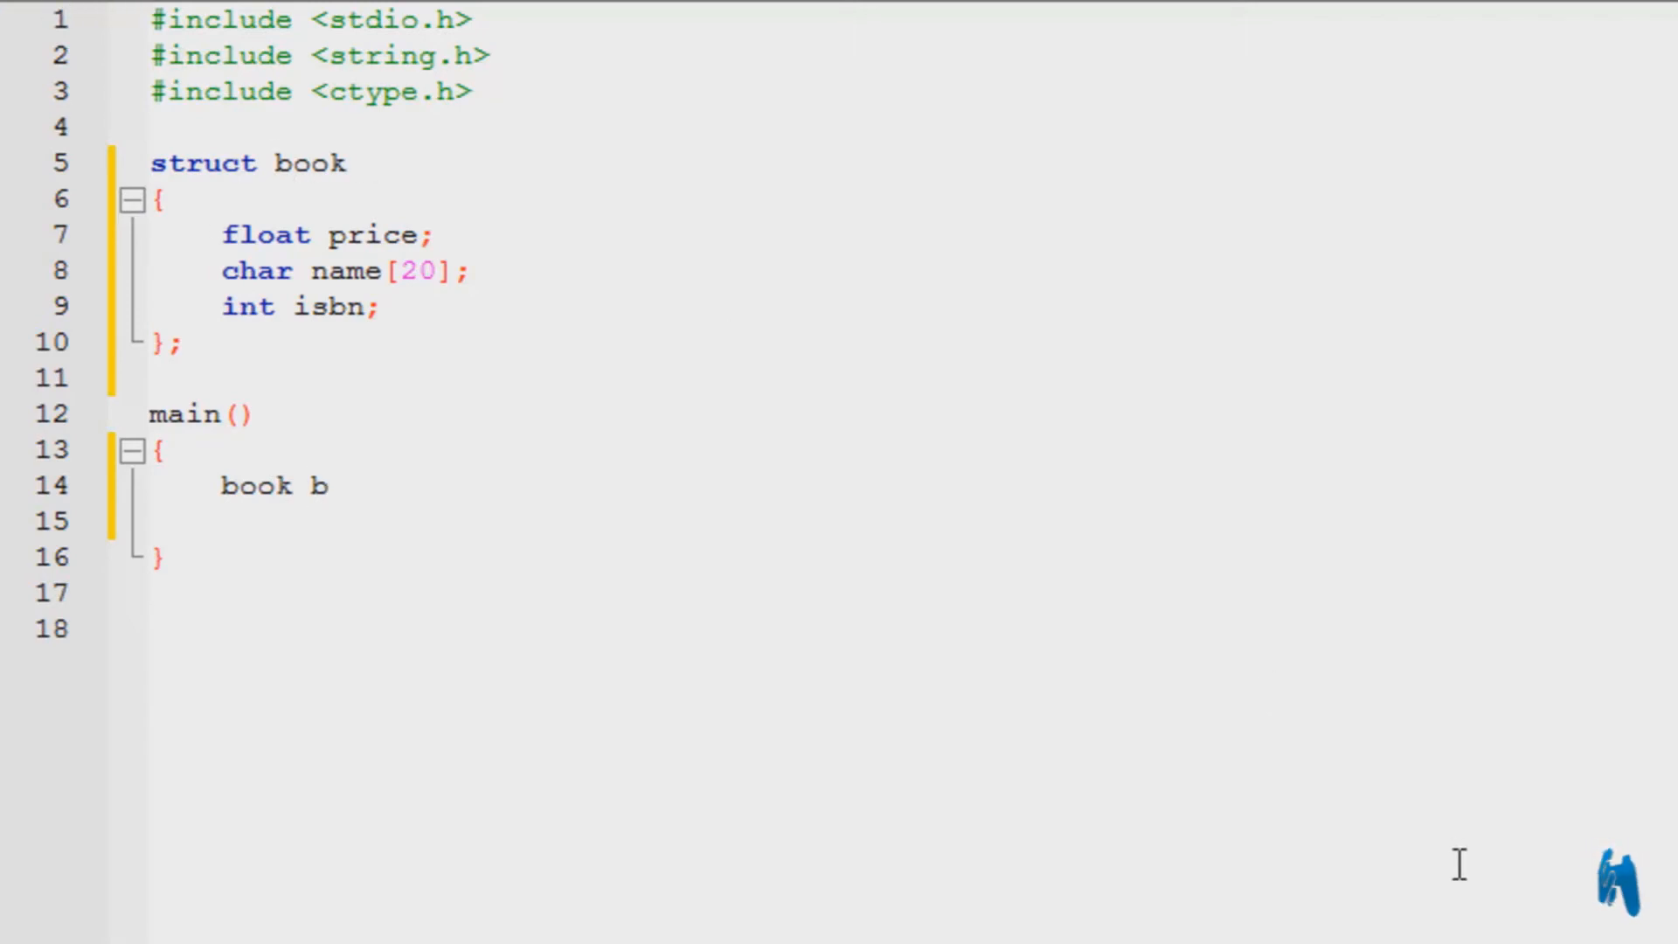
pyautogui.write(';')
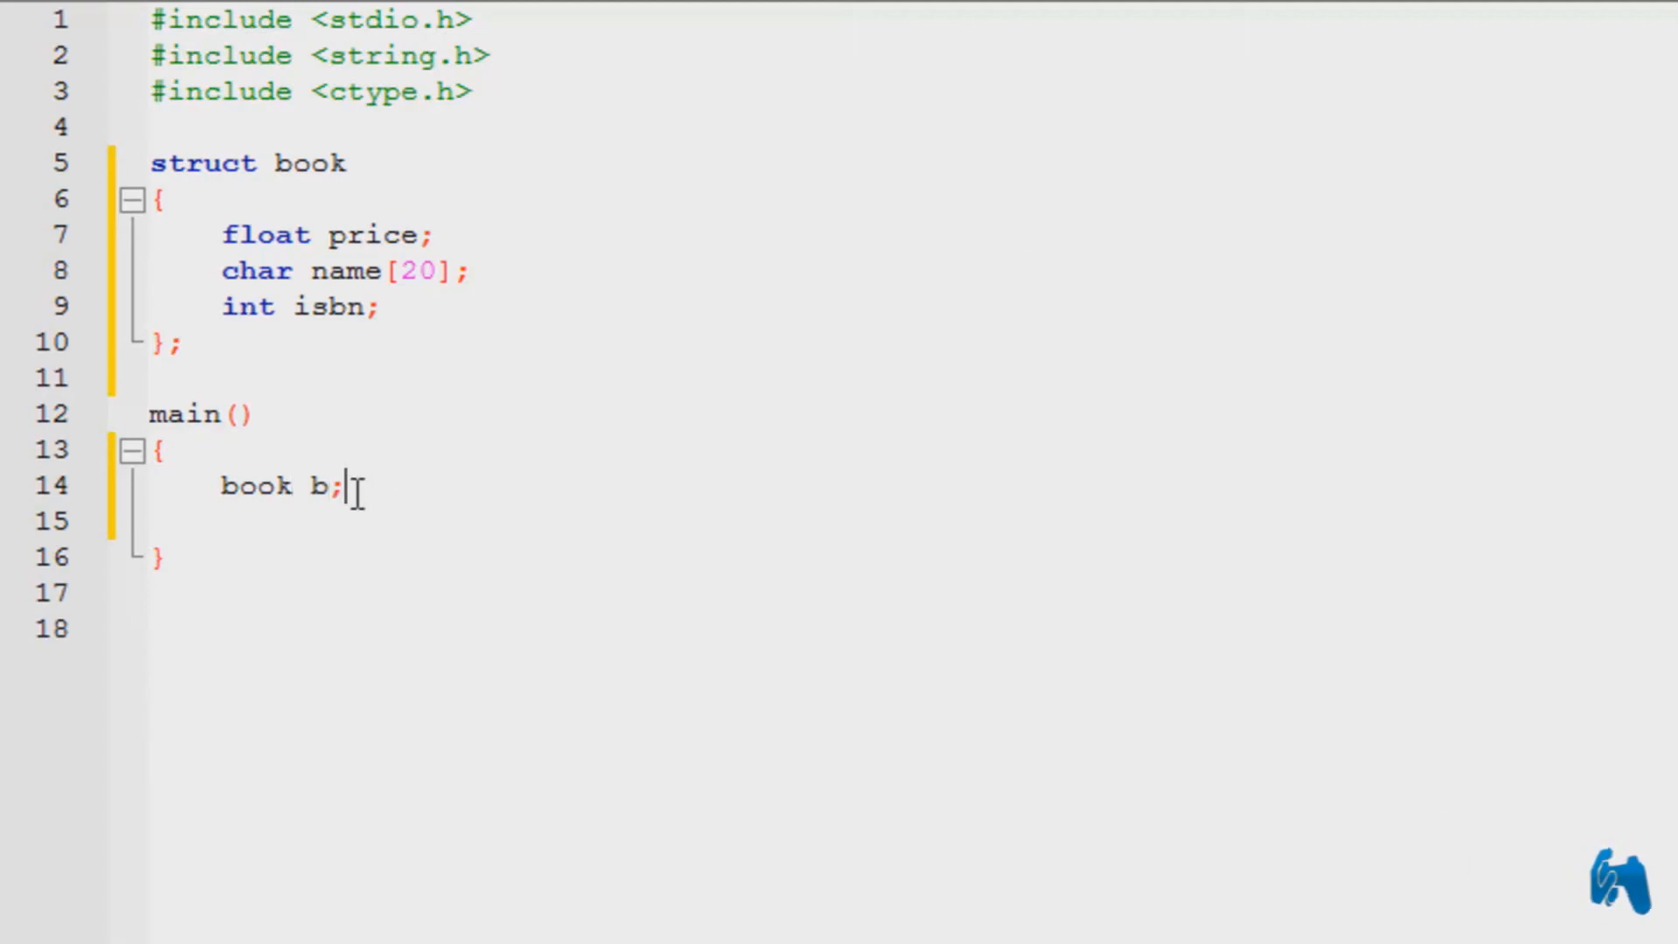
pyautogui.doubleClick(257, 485)
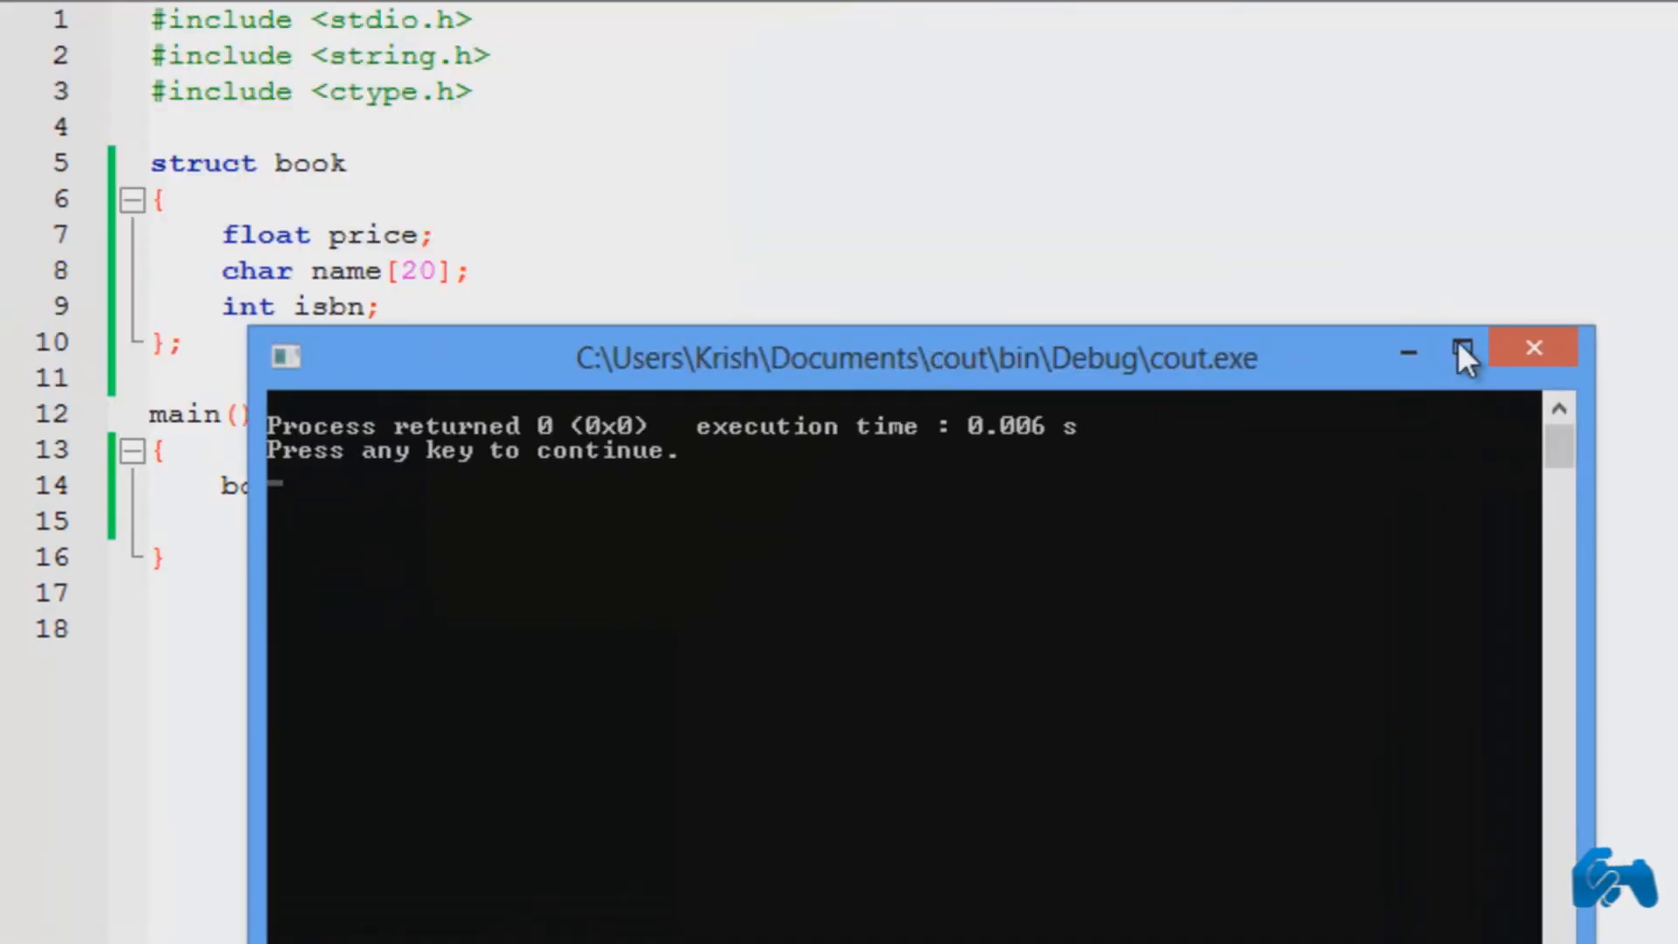
# Close the program's console output window and highlight the three struct book member declarations.
pyautogui.click(1533, 347)
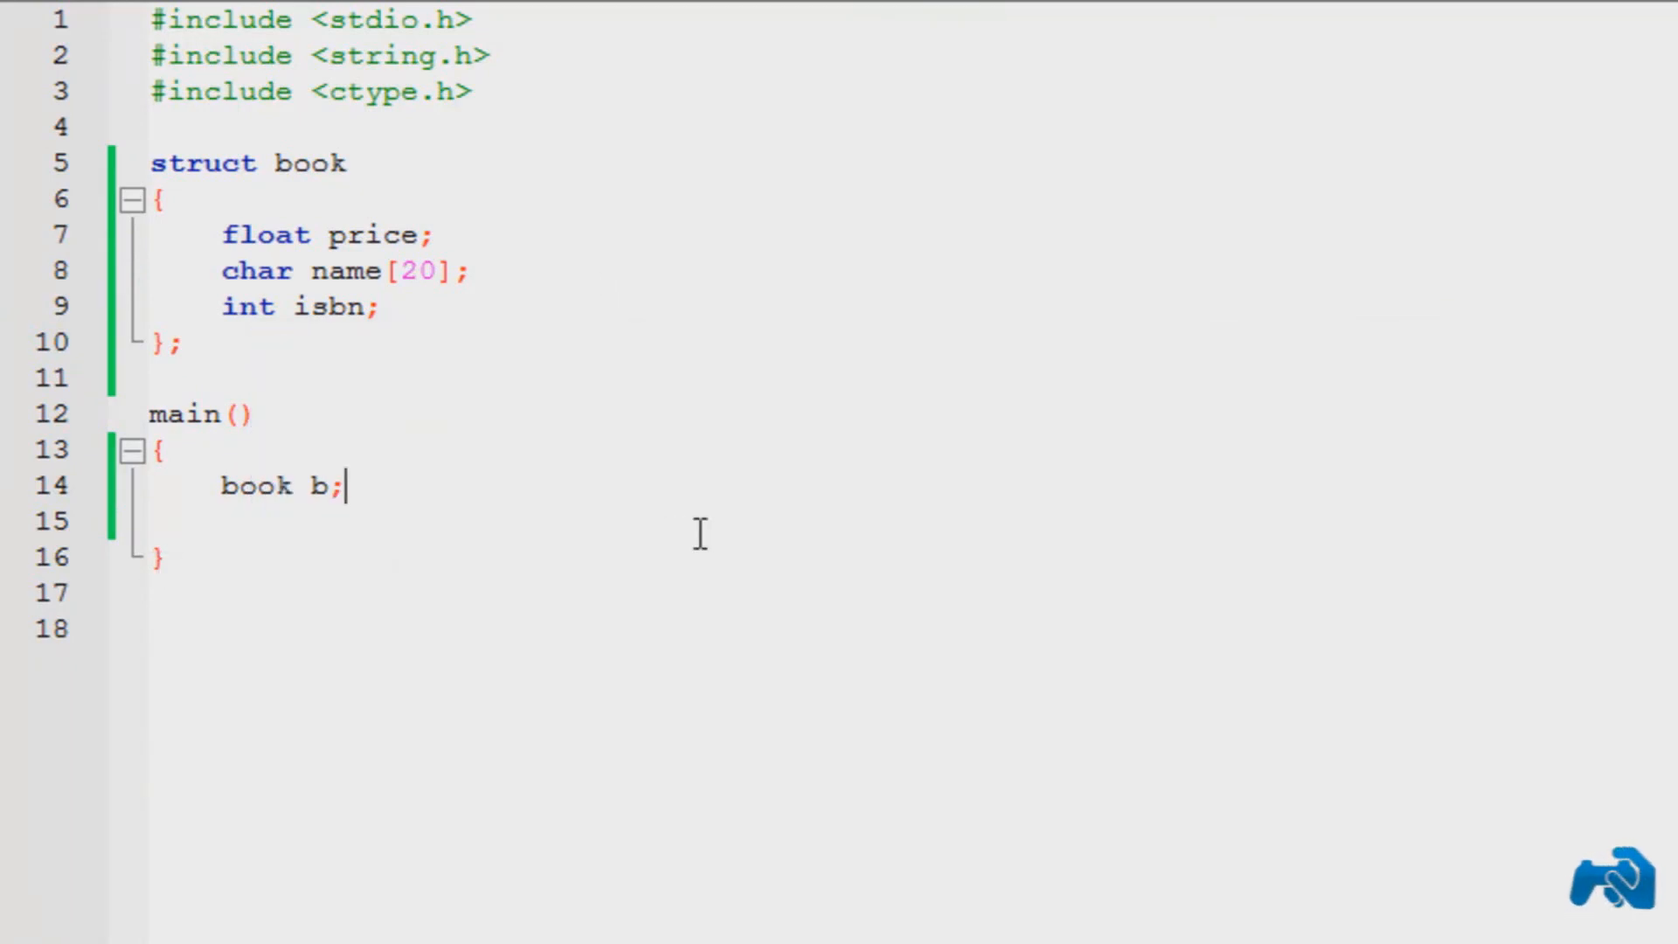
pyautogui.moveTo(466, 469)
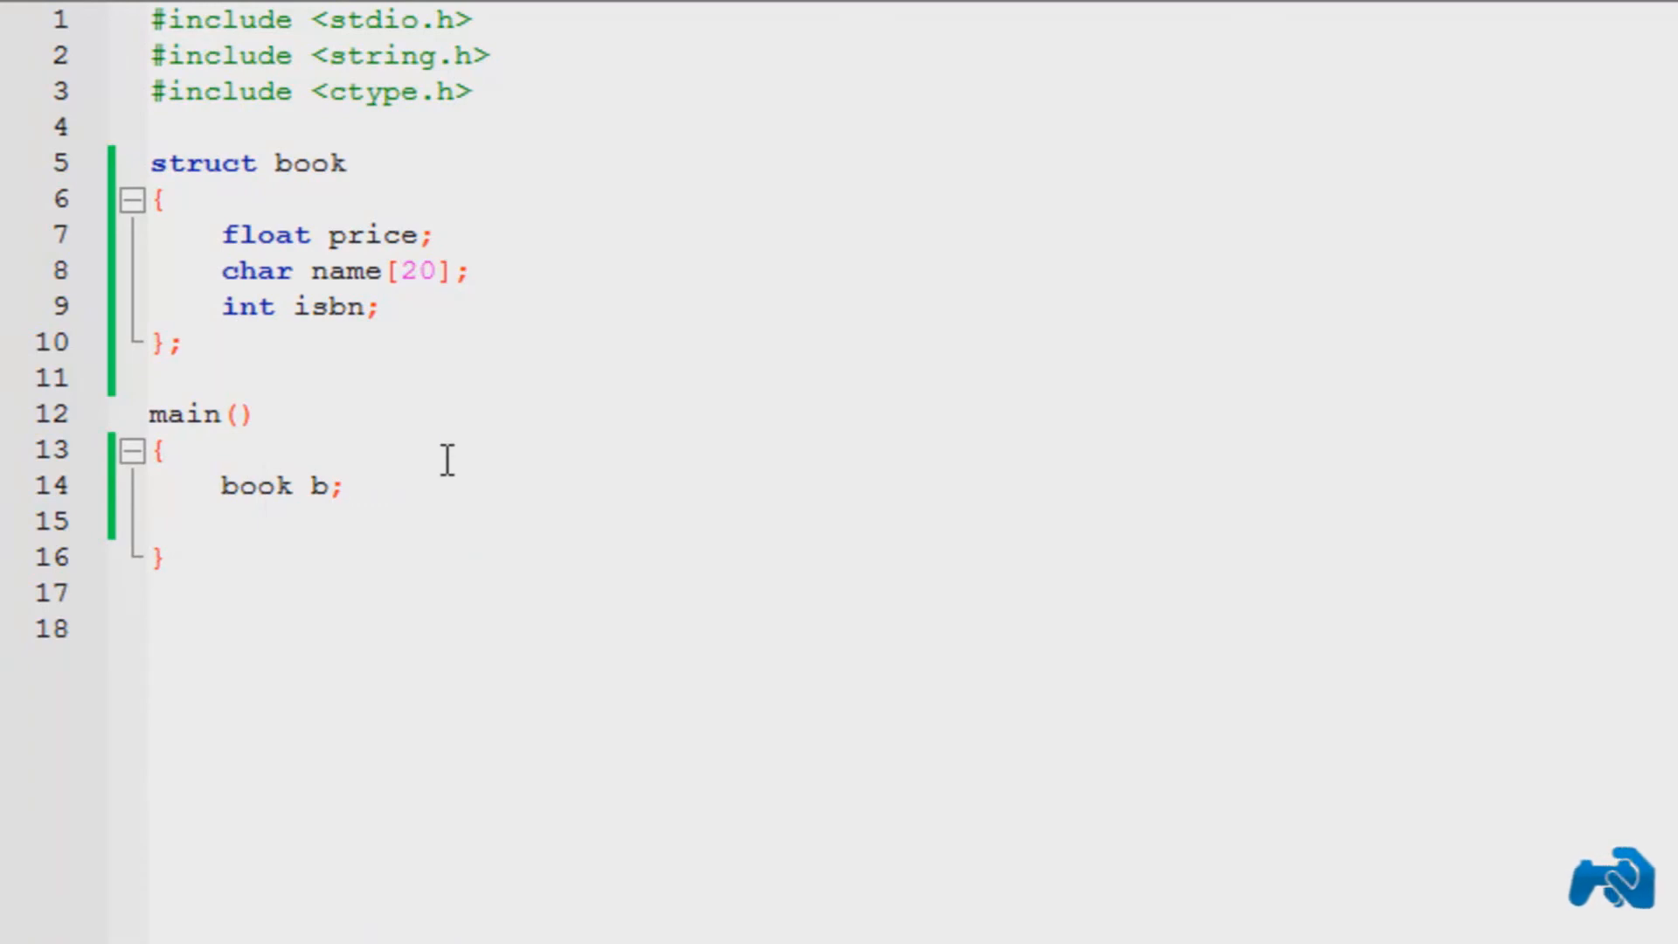
pyautogui.moveTo(504, 482)
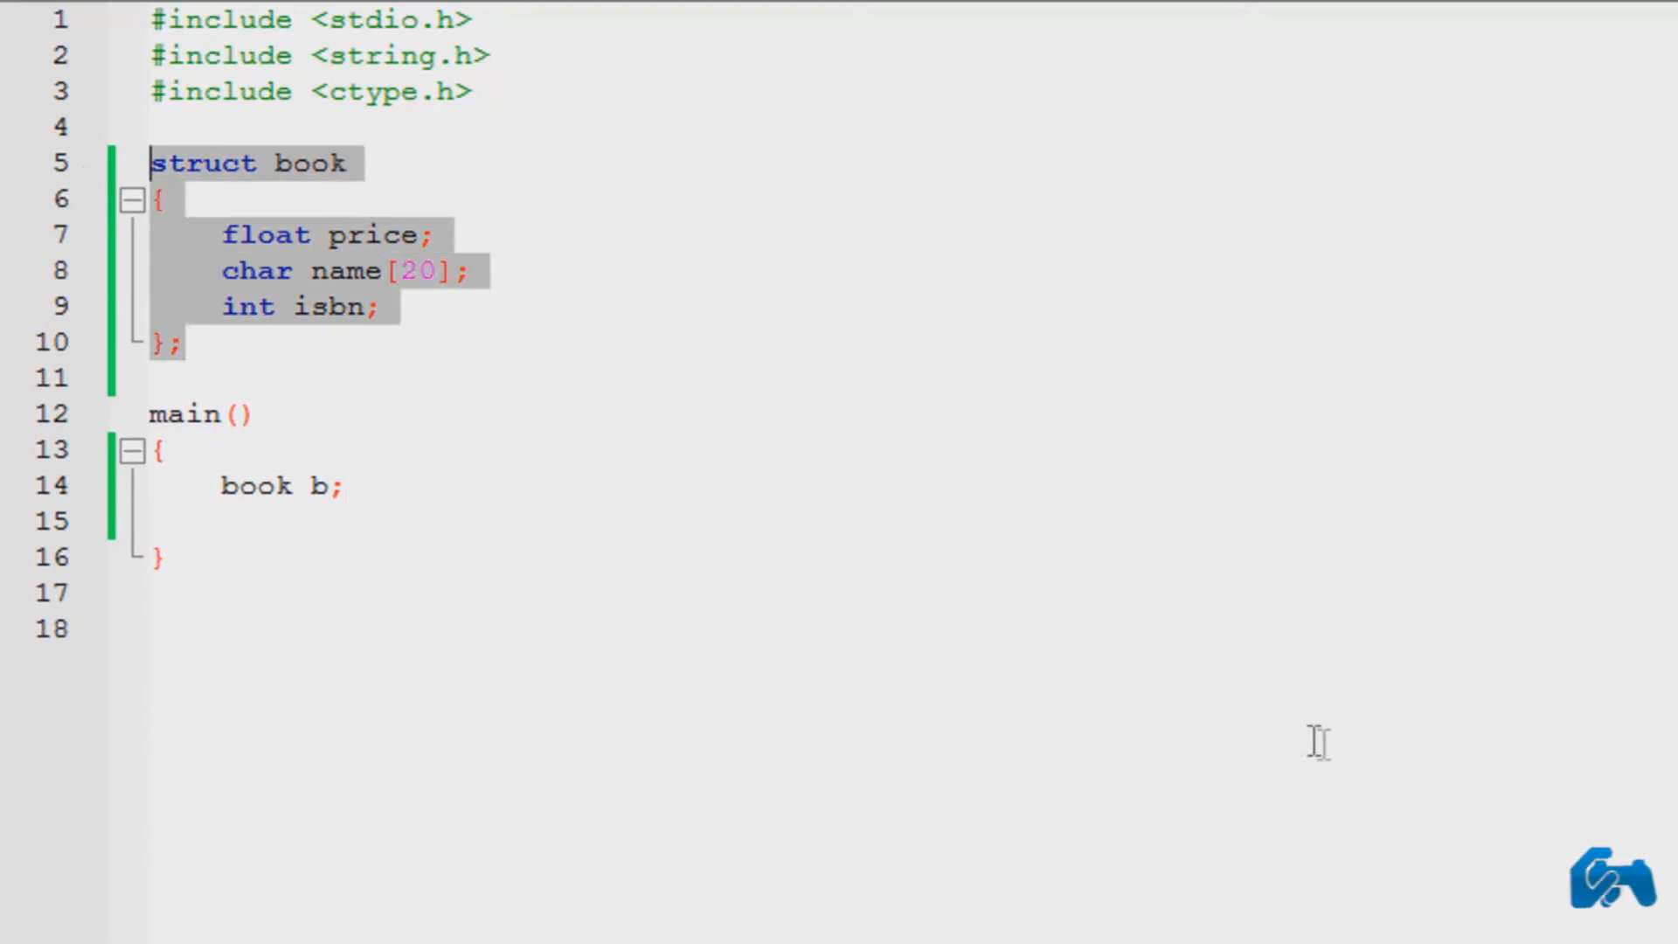
pyautogui.moveTo(1325, 747)
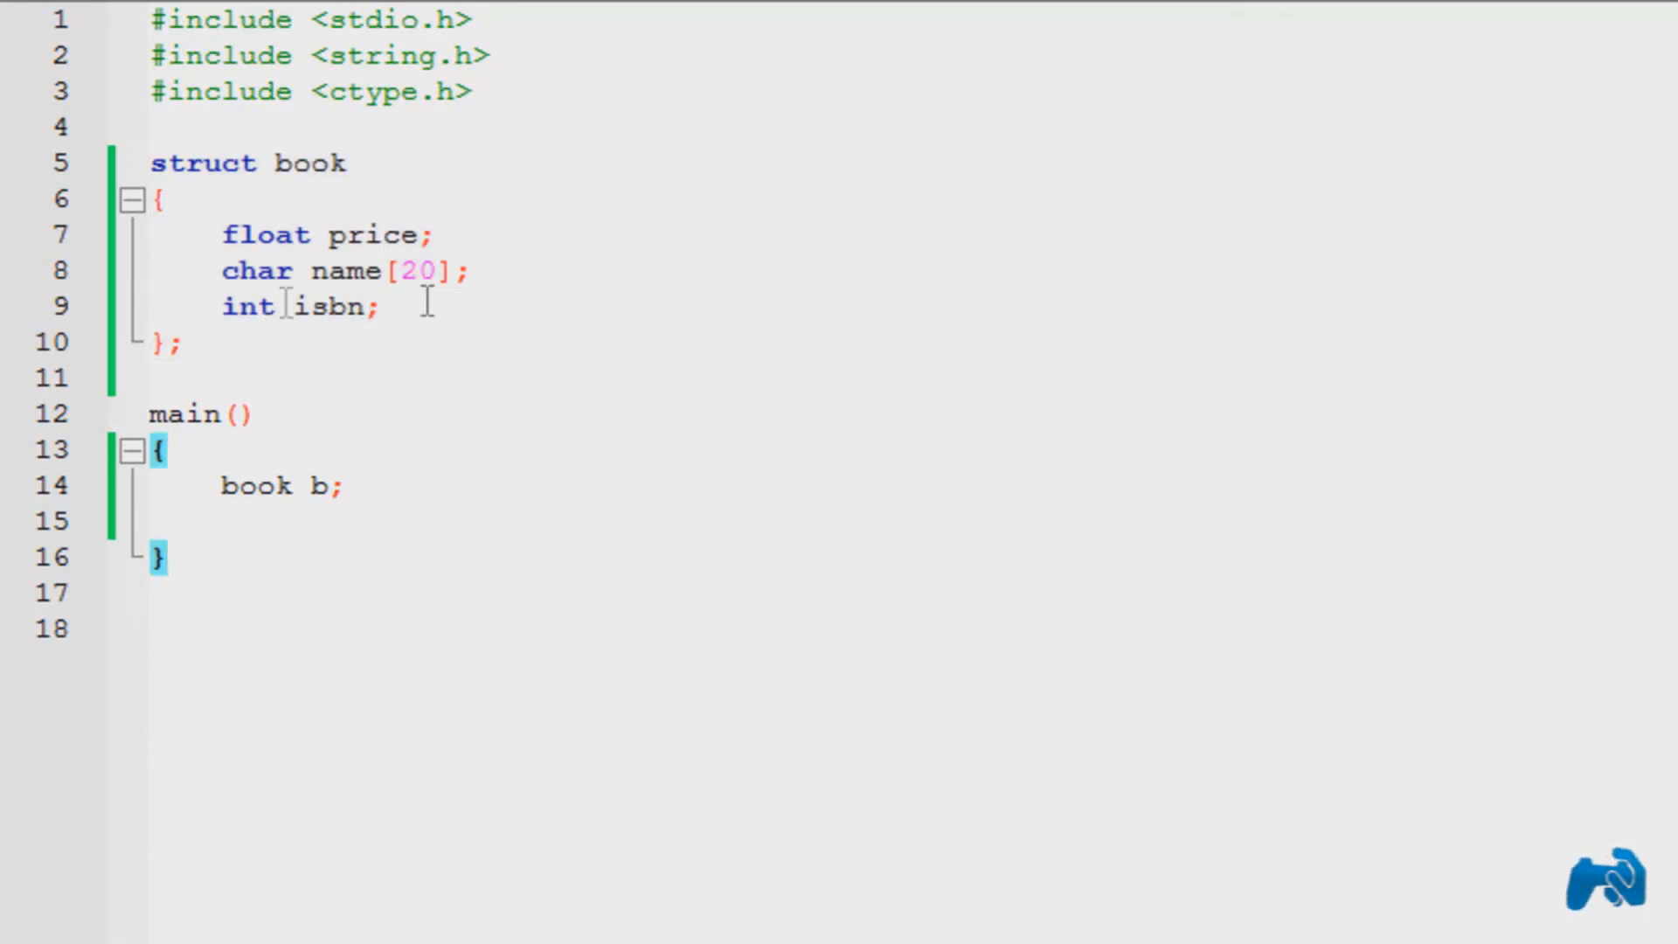
pyautogui.moveTo(221, 234); pyautogui.dragTo(381, 307)
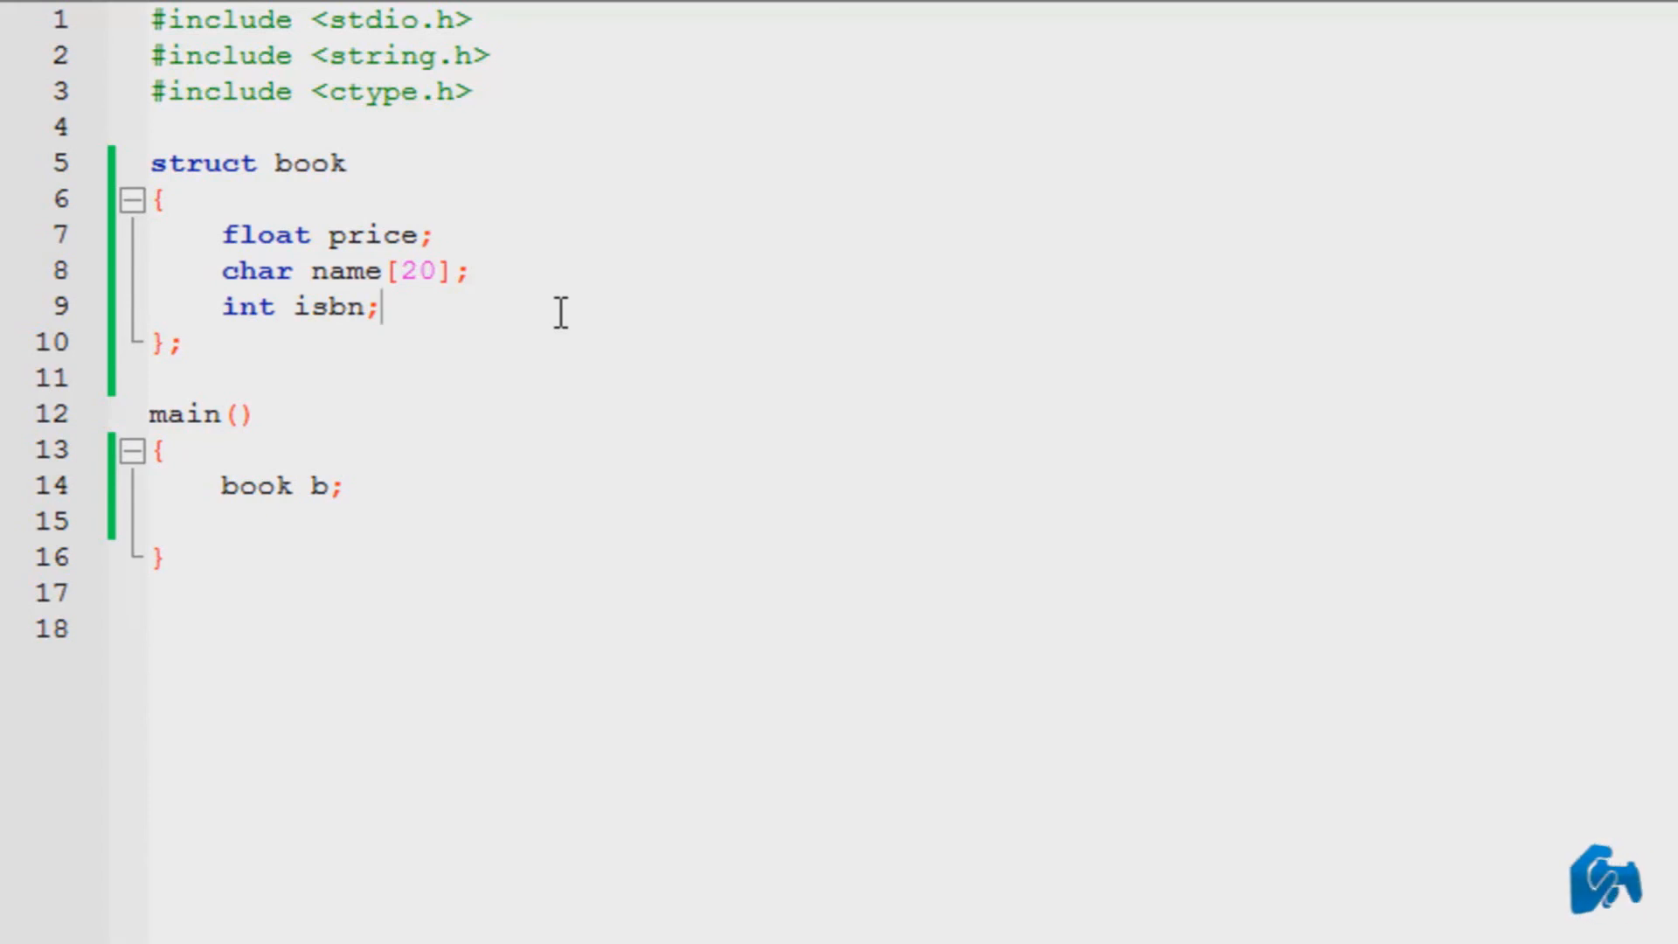
pyautogui.moveTo(222, 235); pyautogui.dragTo(381, 306)
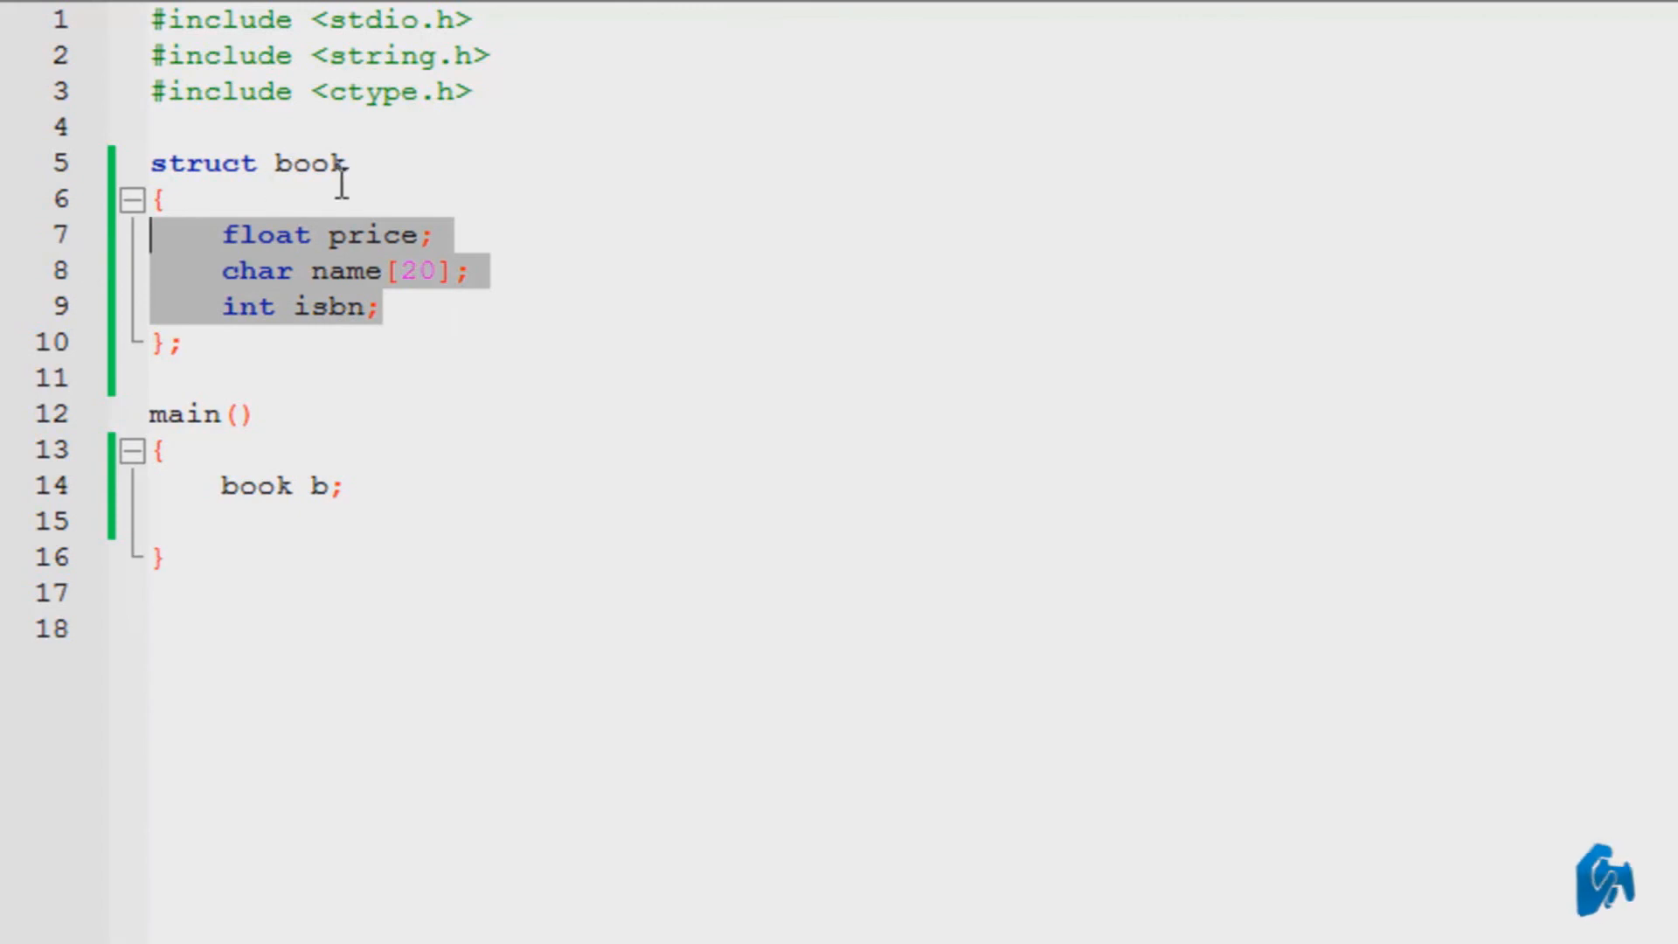
pyautogui.moveTo(338, 362)
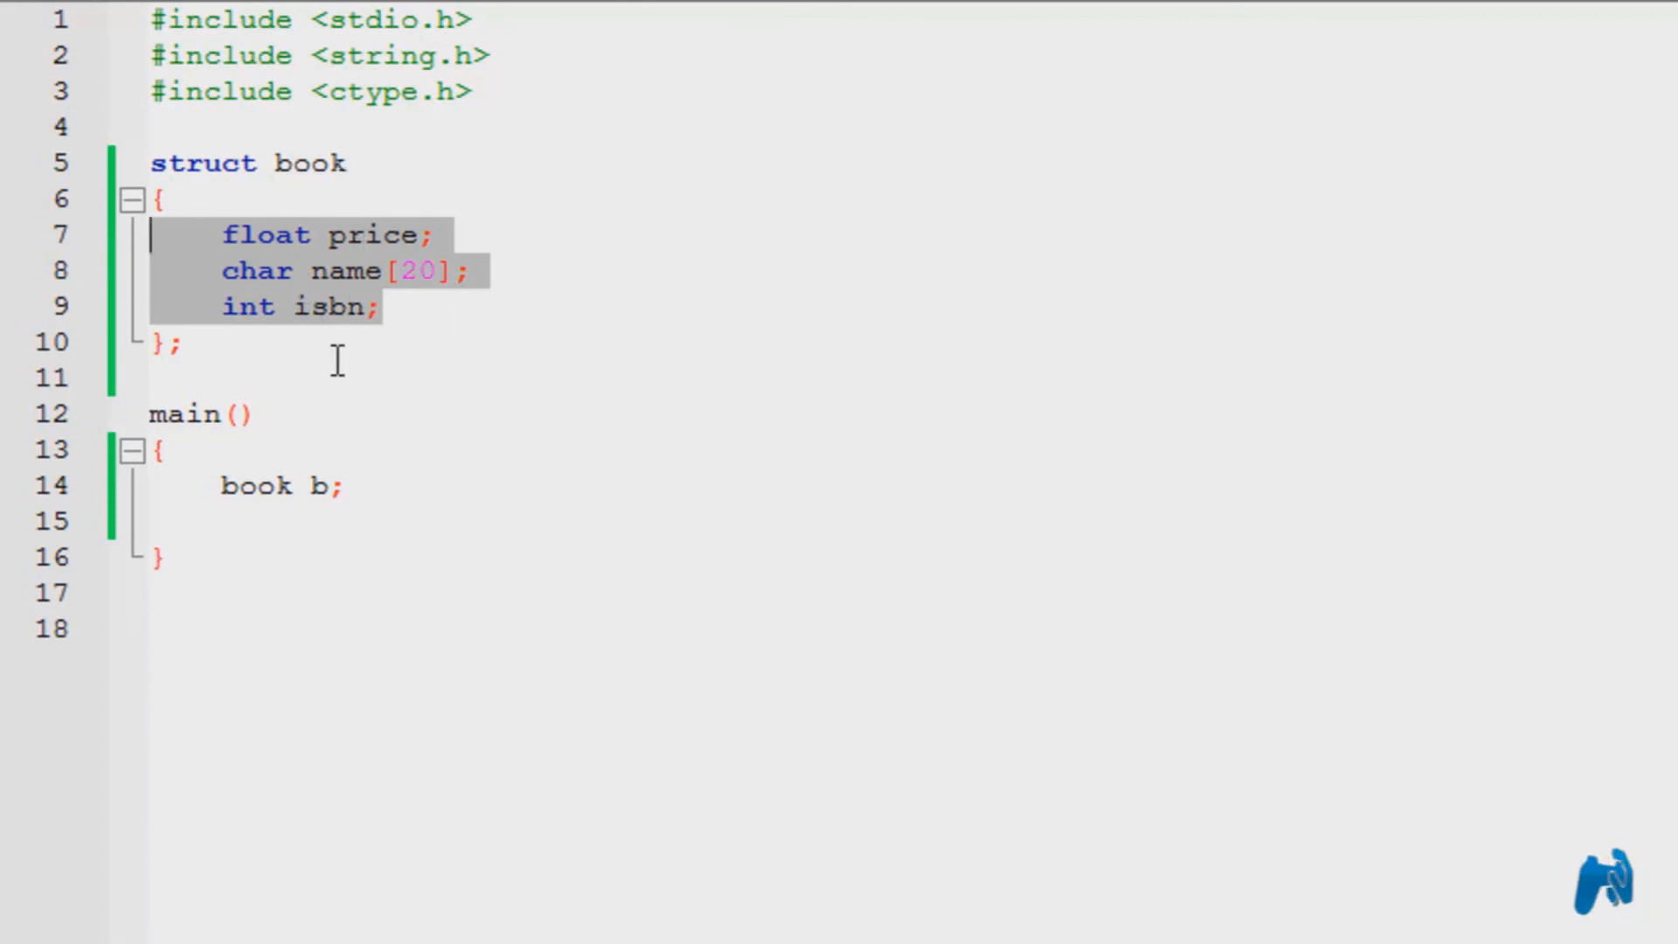